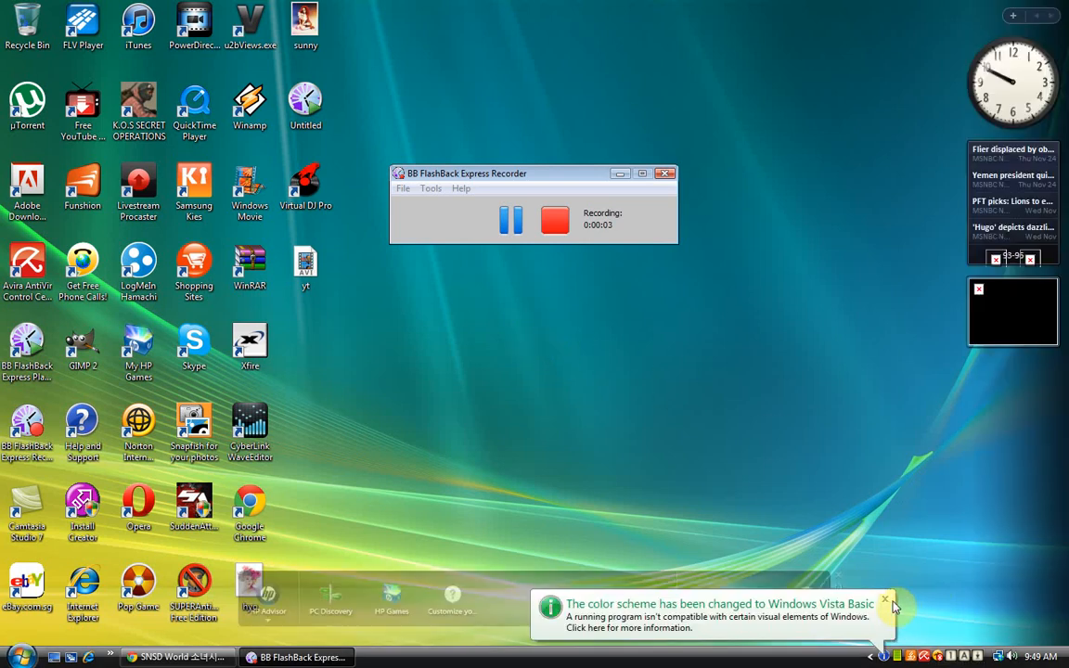
- Bring up the SNSD World Weebly site and browse to the '[FUN] Which Group have you Gotten?' post
left_click(885, 598)
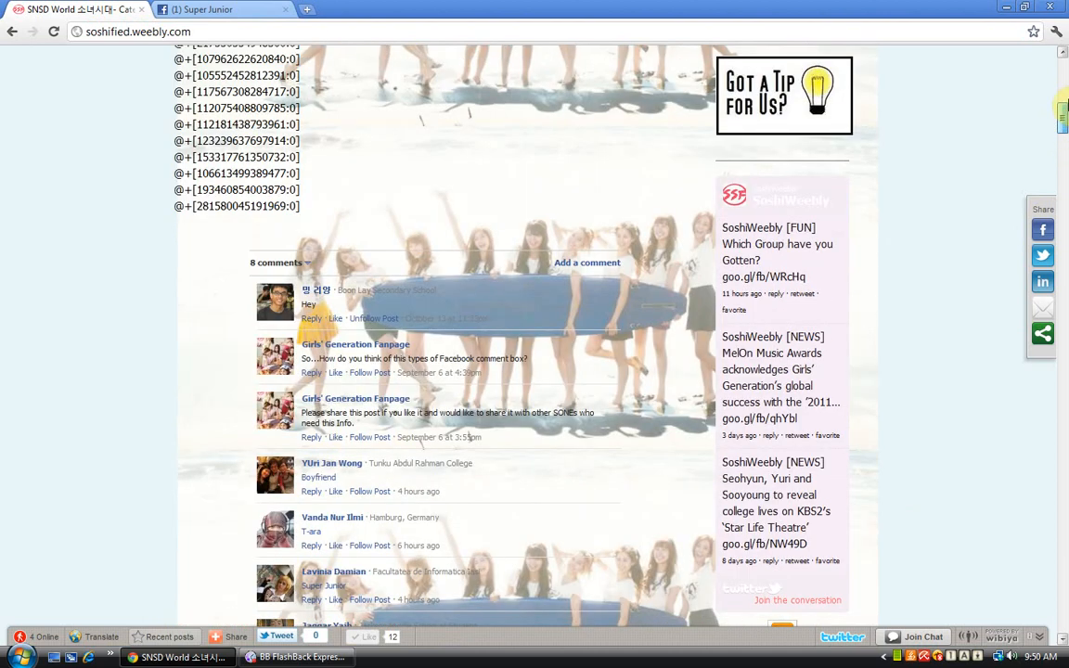
scroll("up", 3)
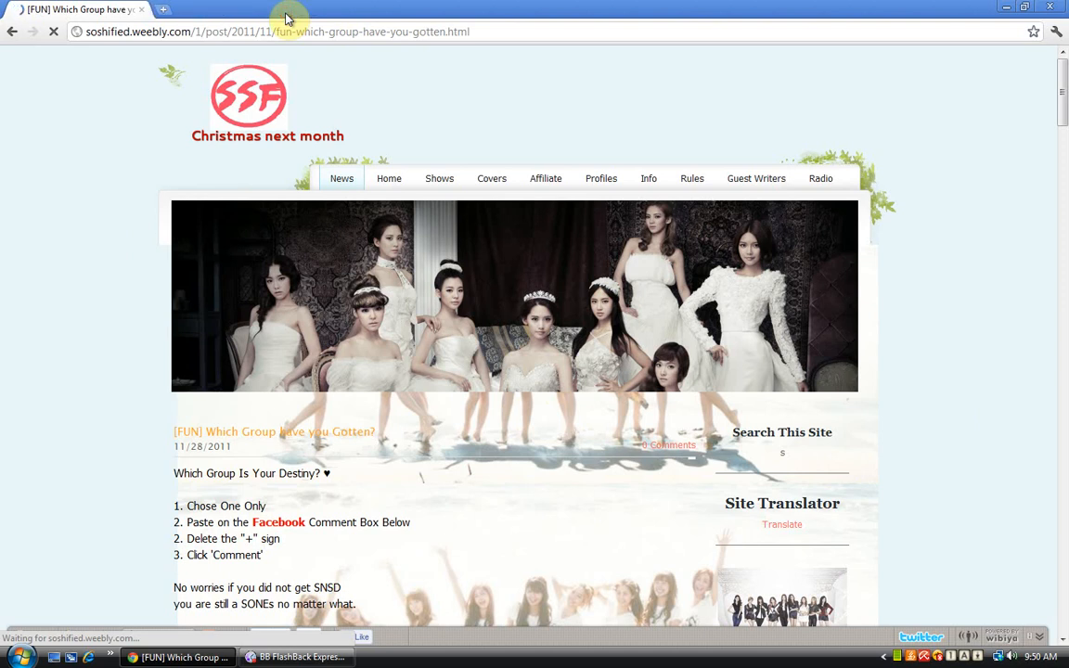
mouse_move(297, 20)
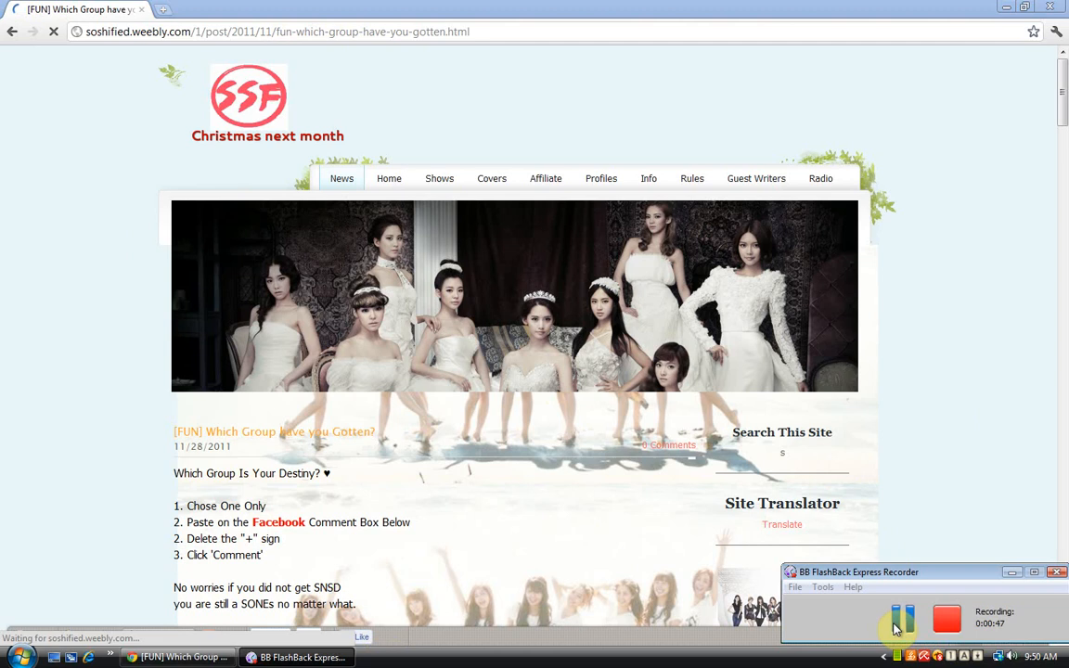
left_click(902, 619)
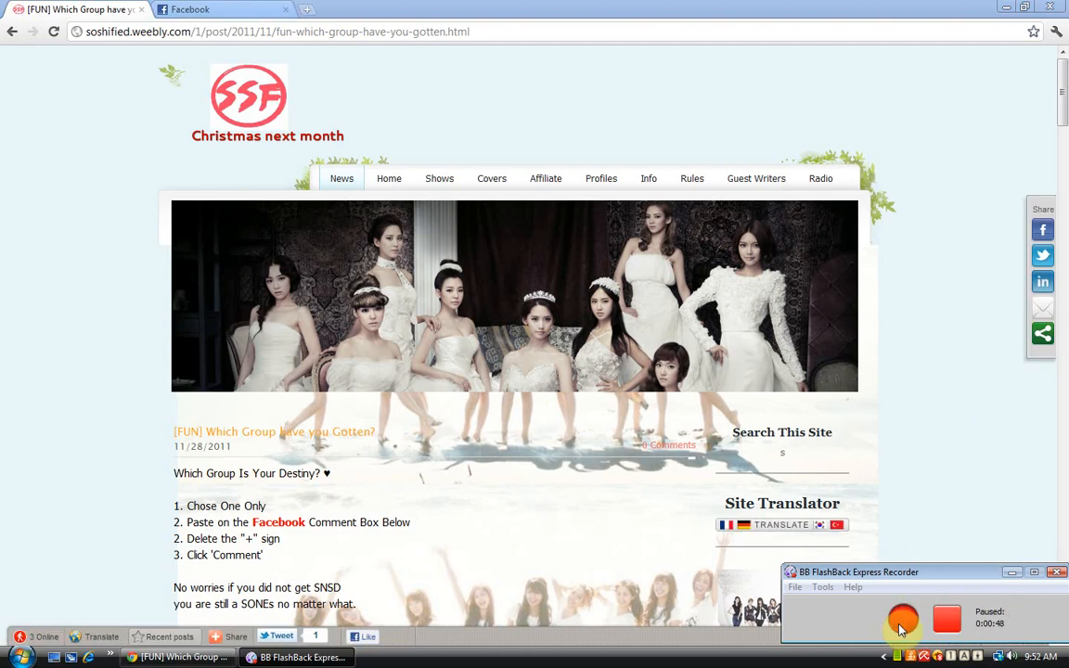
left_click(902, 620)
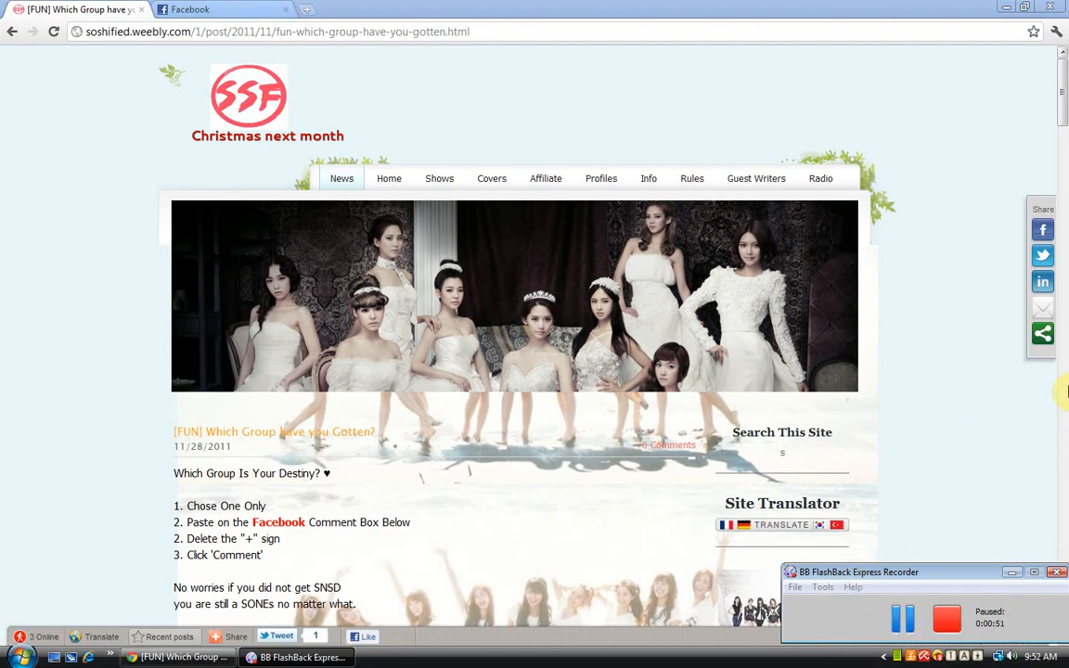
mouse_move(425, 479)
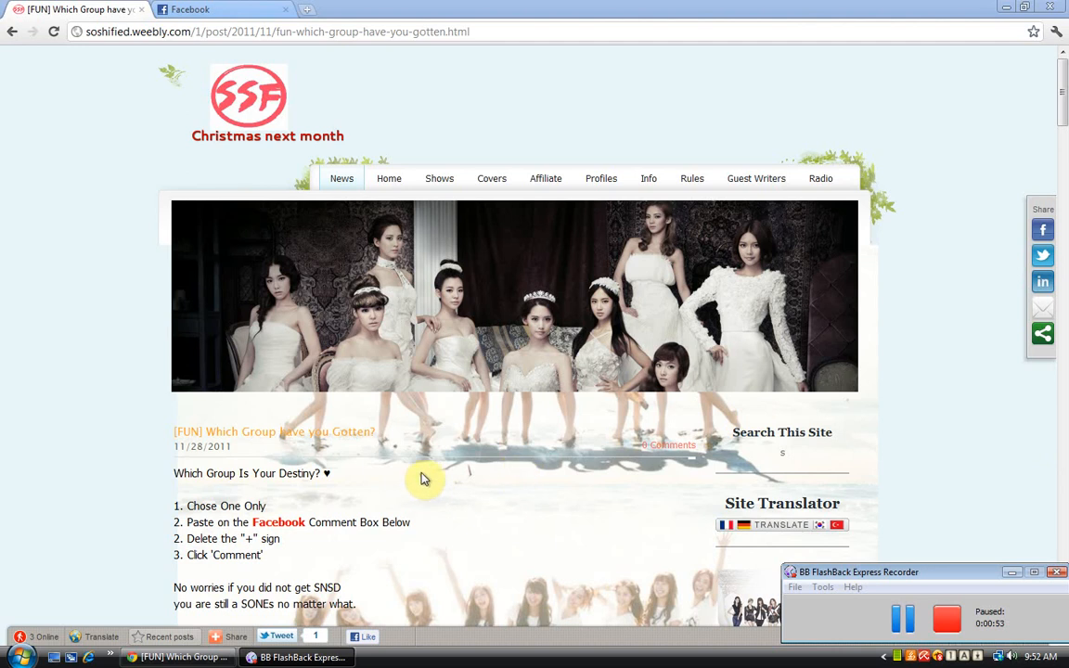
mouse_move(492, 473)
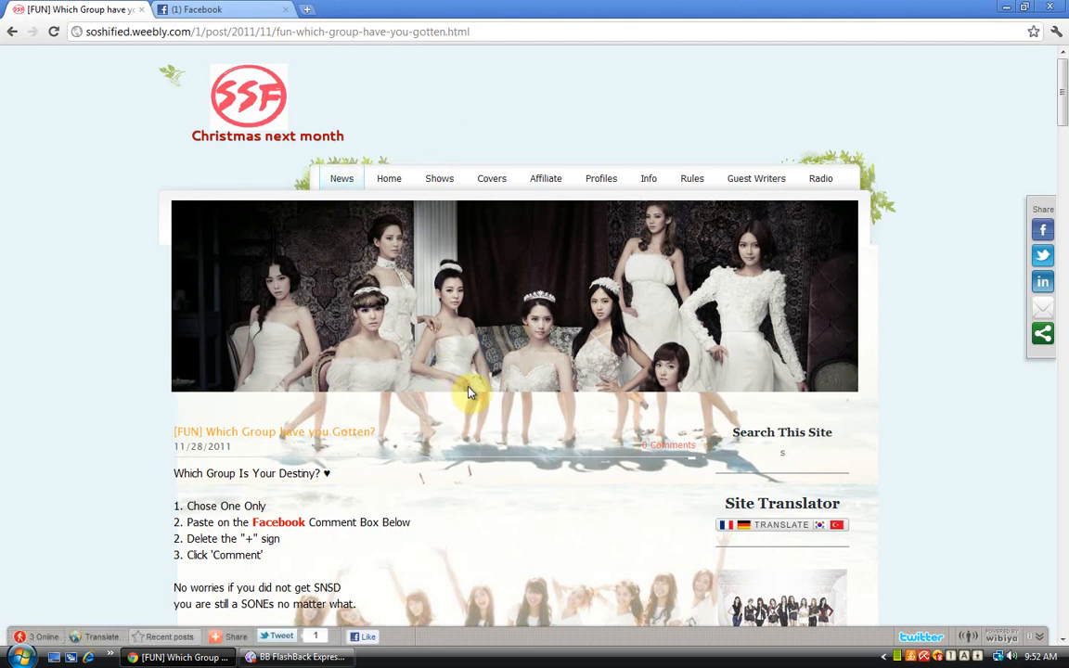
mouse_move(348, 434)
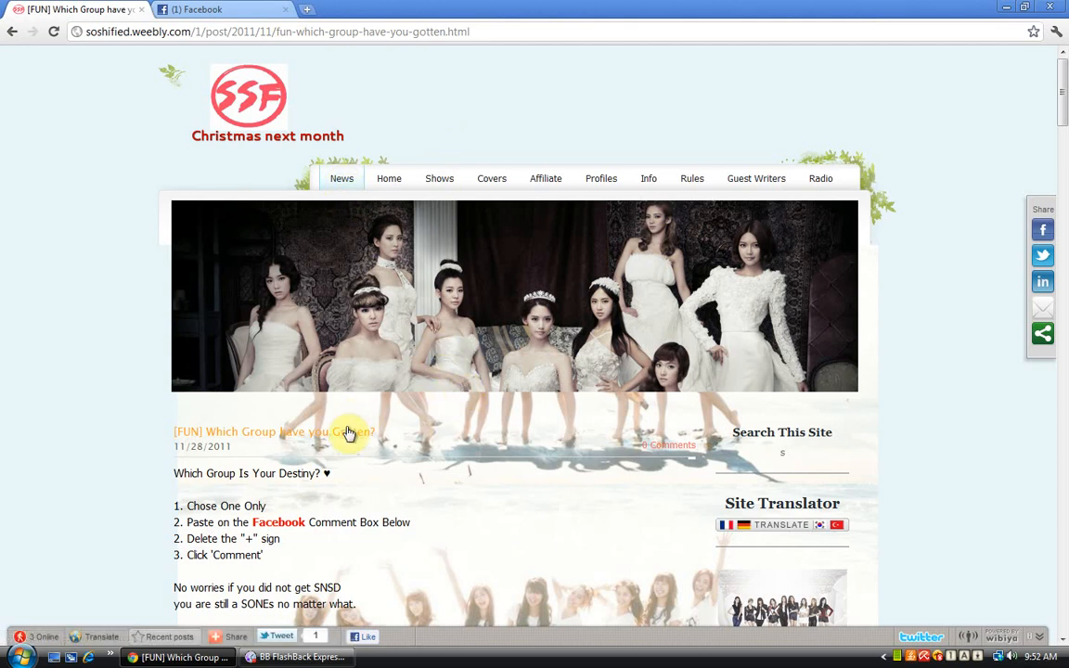
mouse_move(304, 410)
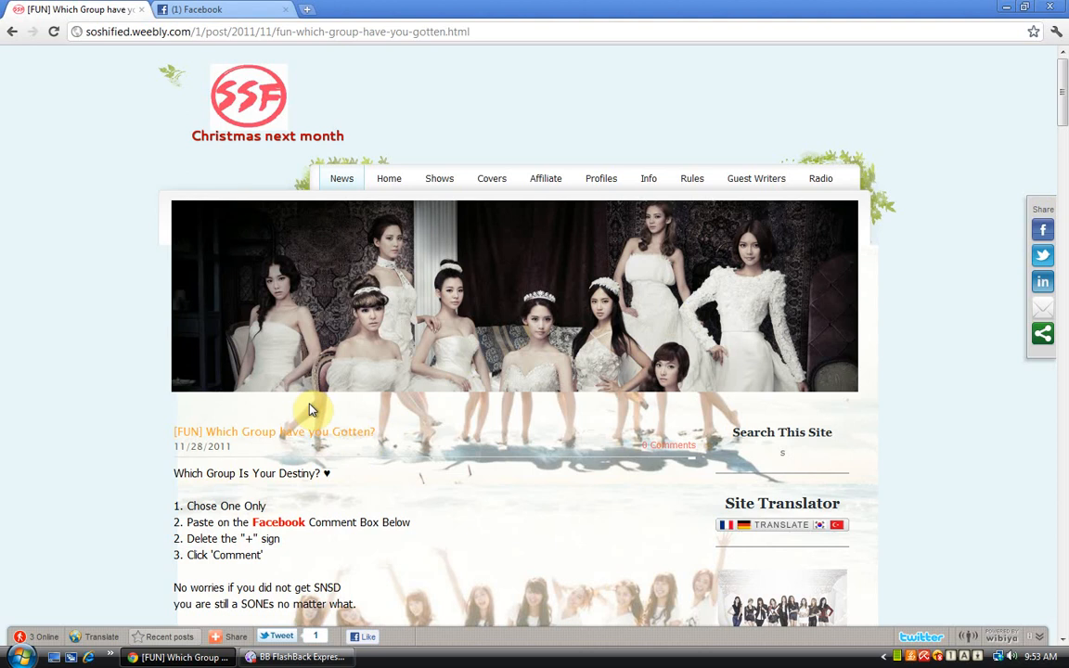
mouse_move(289, 10)
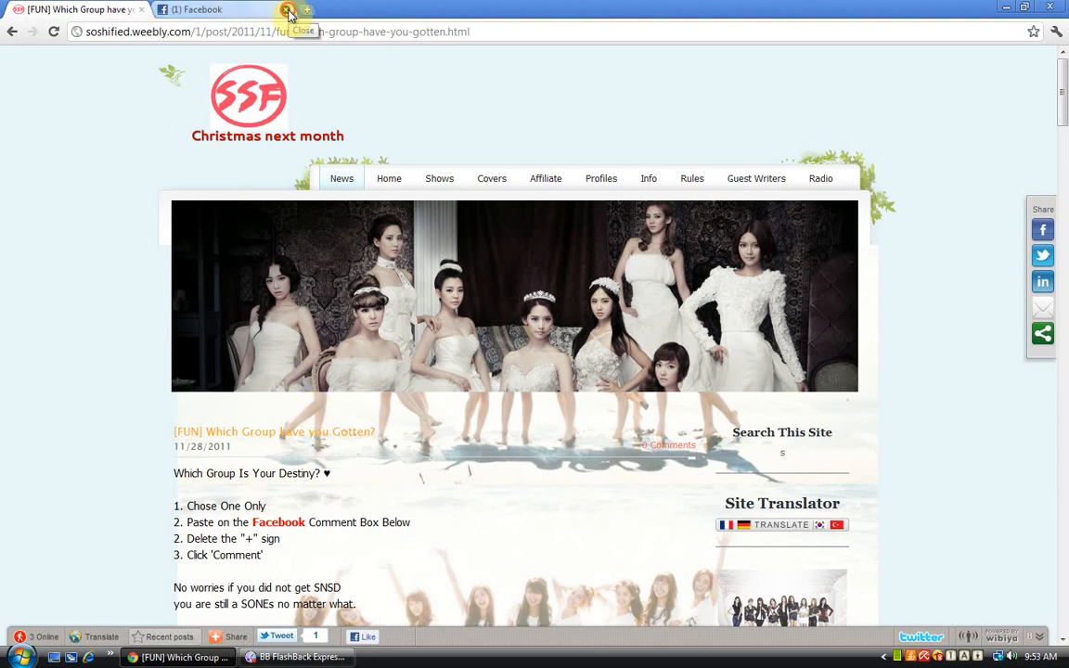
- Close the Facebook tab, search Google for 'hovering buttons', and open the ShareThis result
left_click(293, 15)
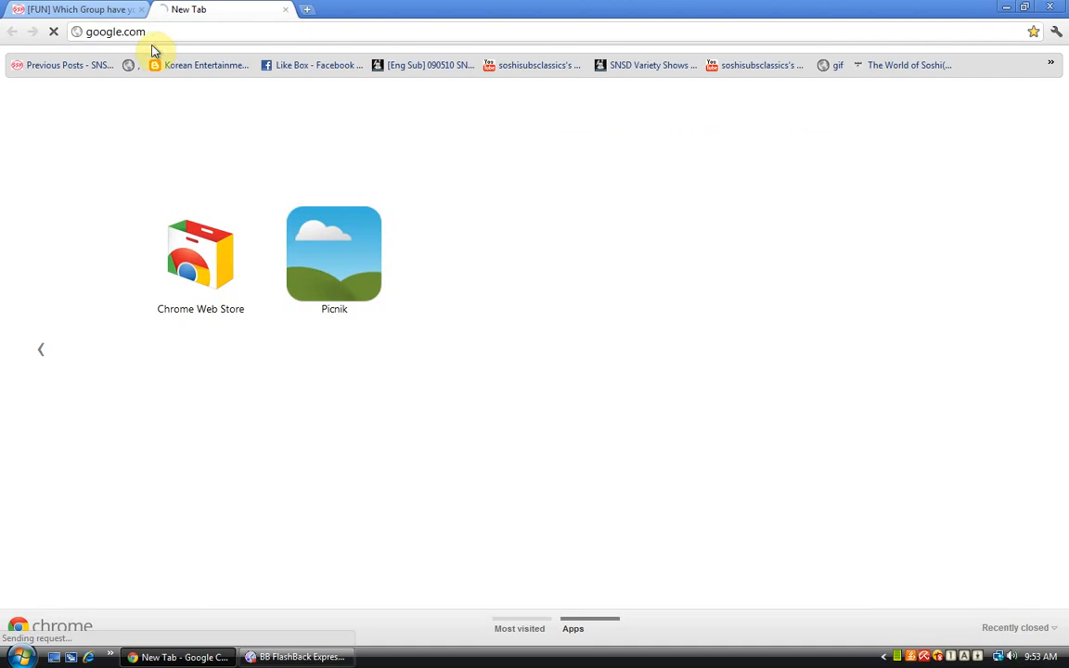
key("Return")
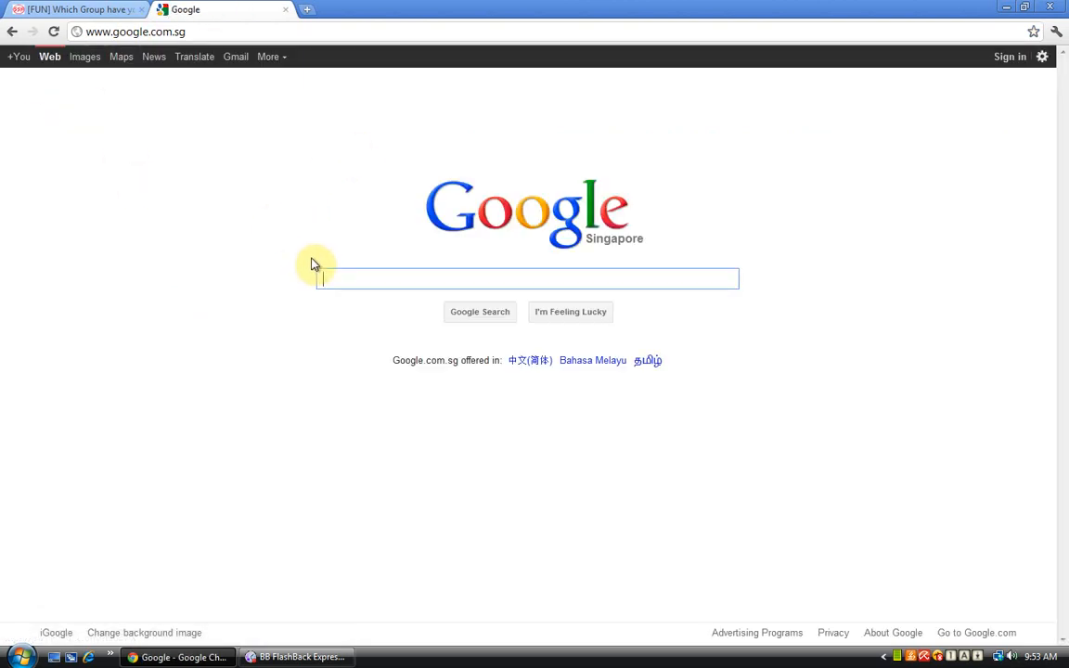
type("hovering buto")
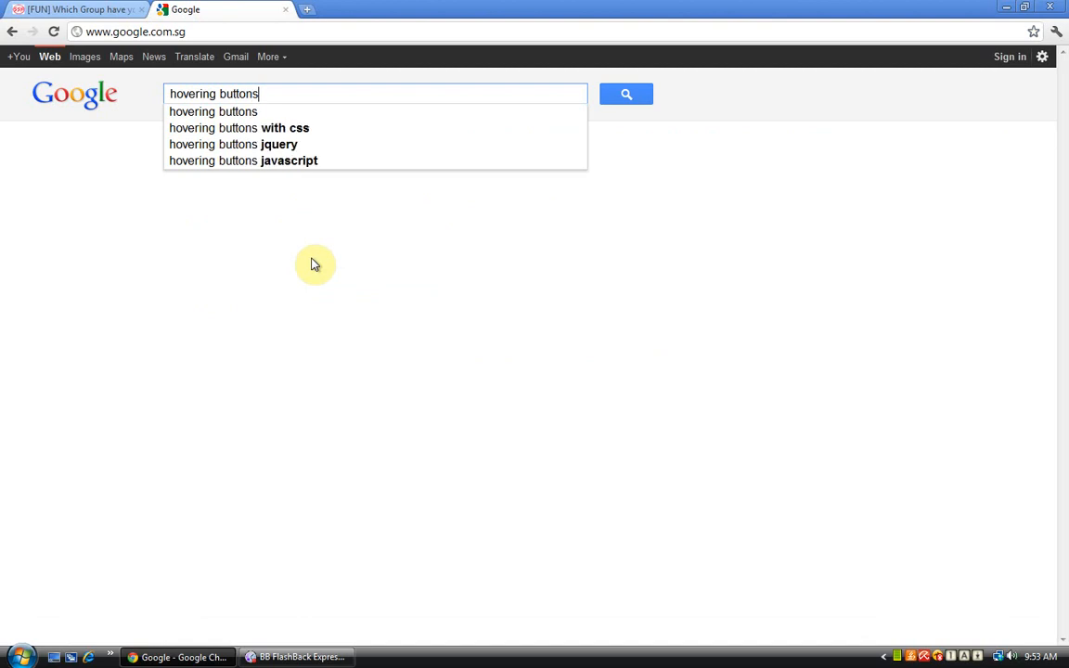
left_click(625, 94)
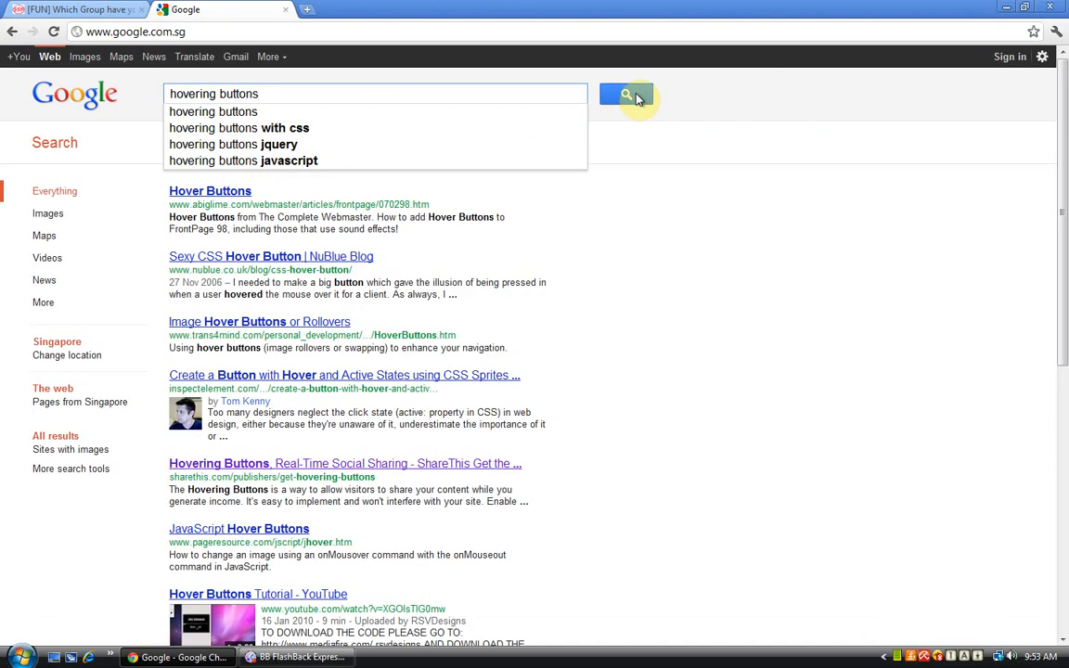
left_click(625, 95)
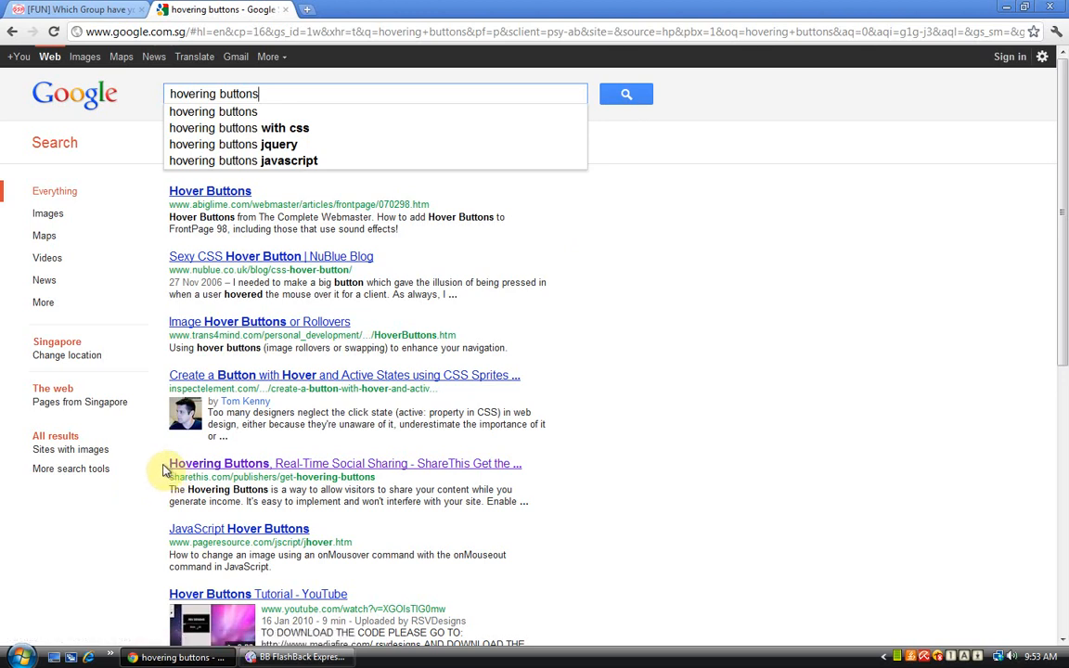
mouse_move(343, 464)
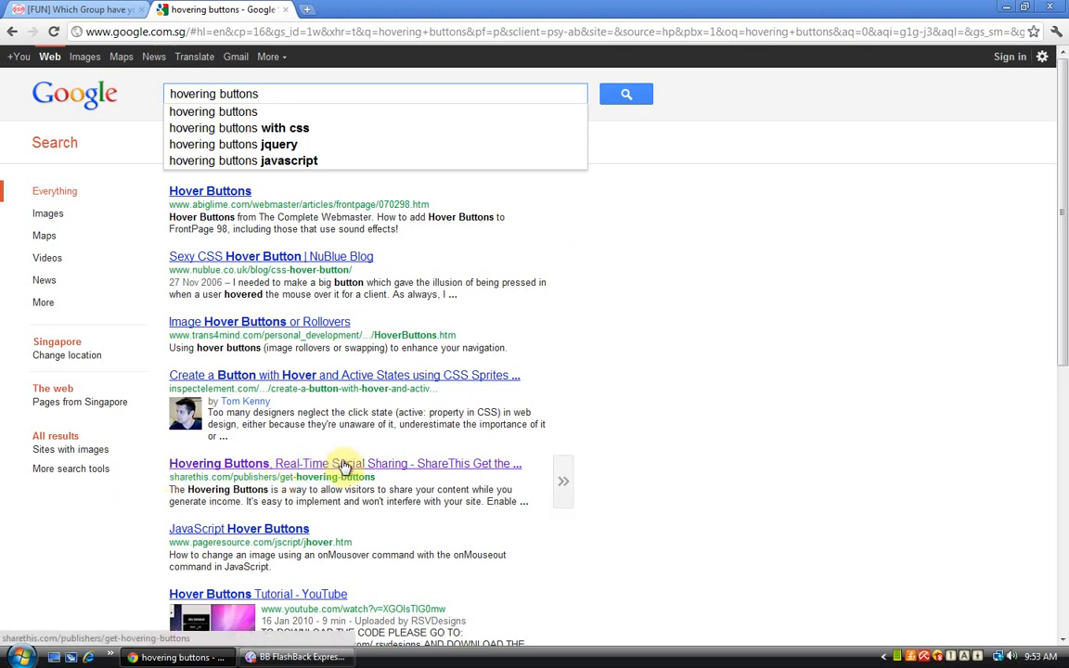
mouse_move(350, 473)
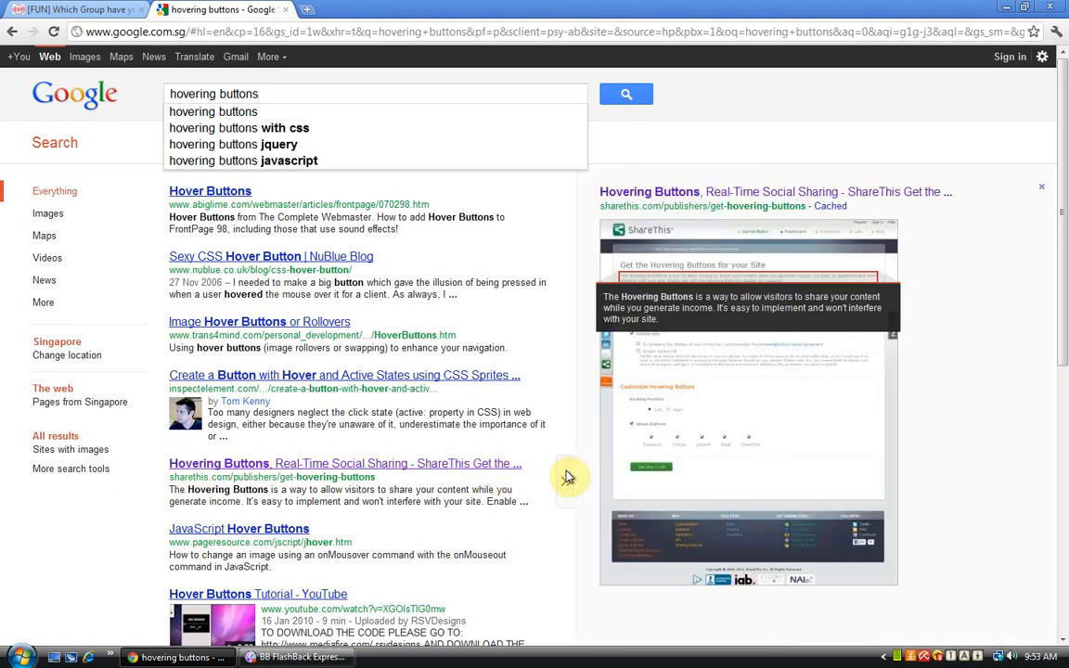
left_click(344, 463)
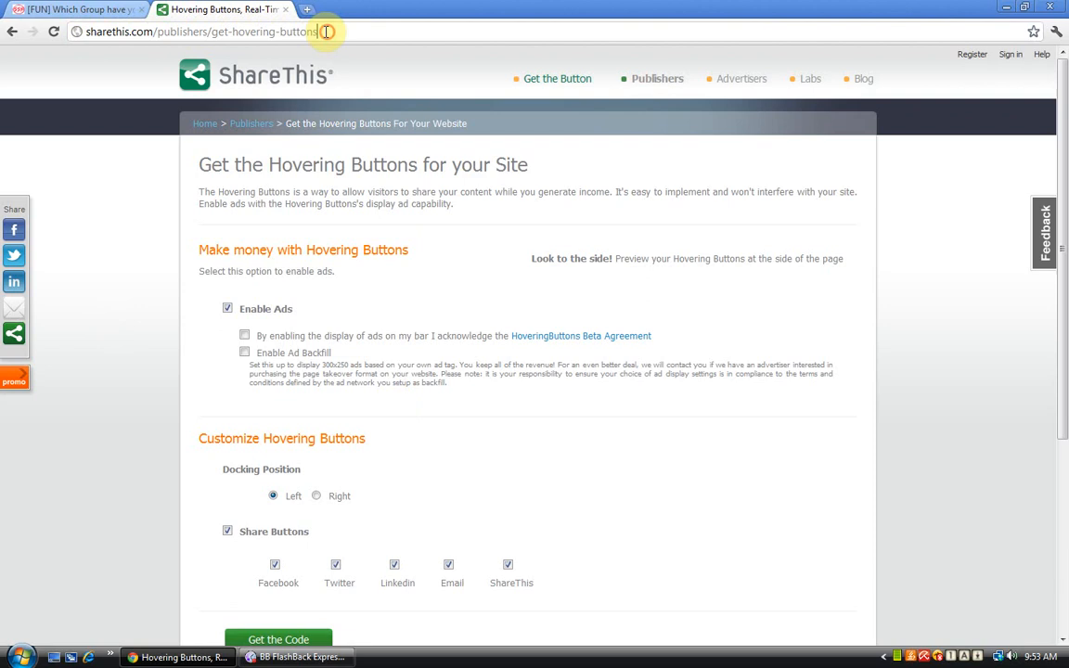
mouse_move(107, 102)
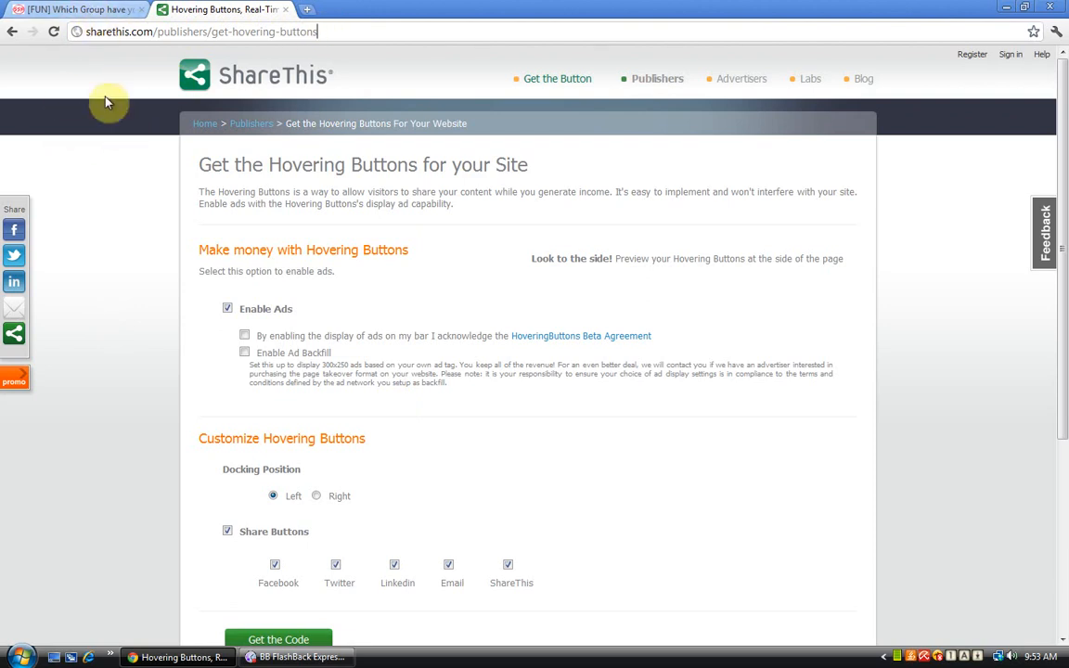
- Go to weebly.com, open My Sites, and edit the site with the SSF logo
left_click(75, 9)
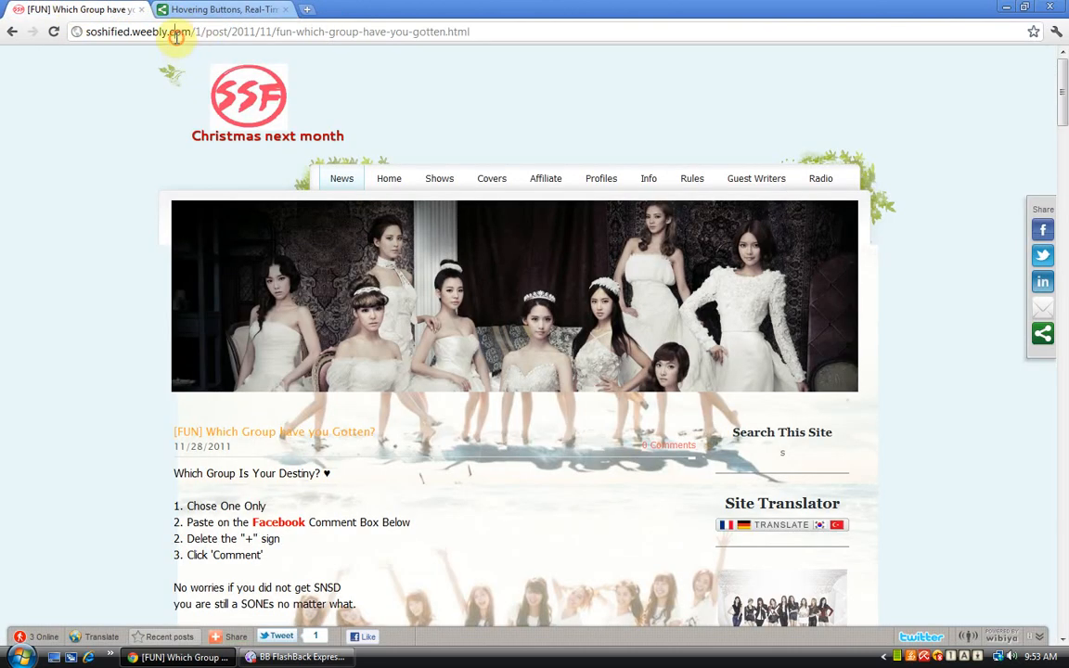
type("we")
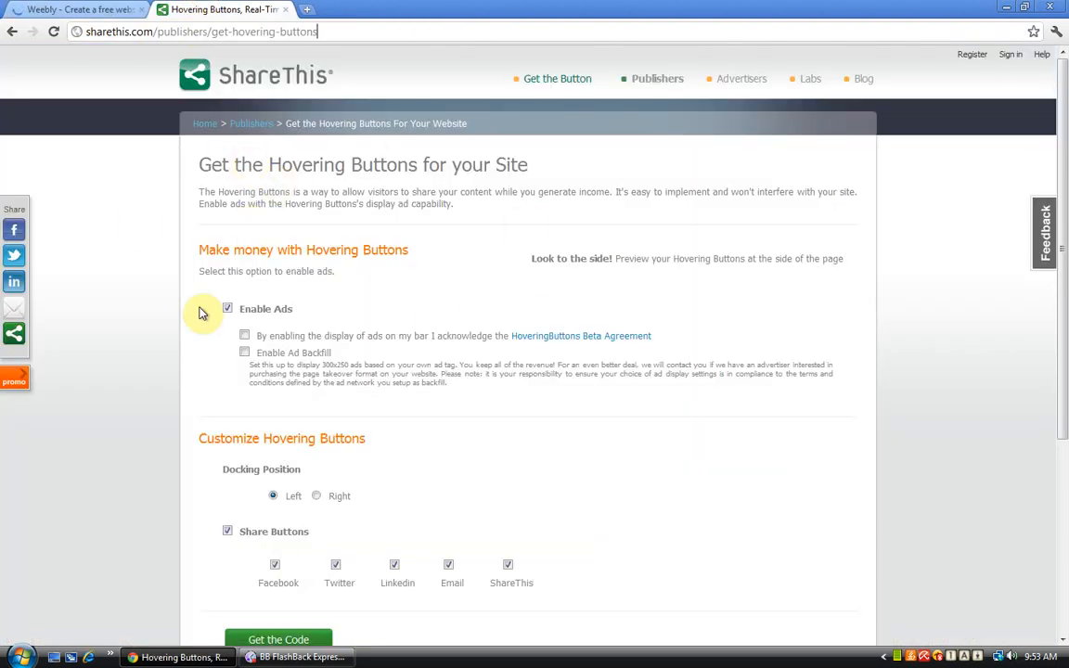
left_click(74, 9)
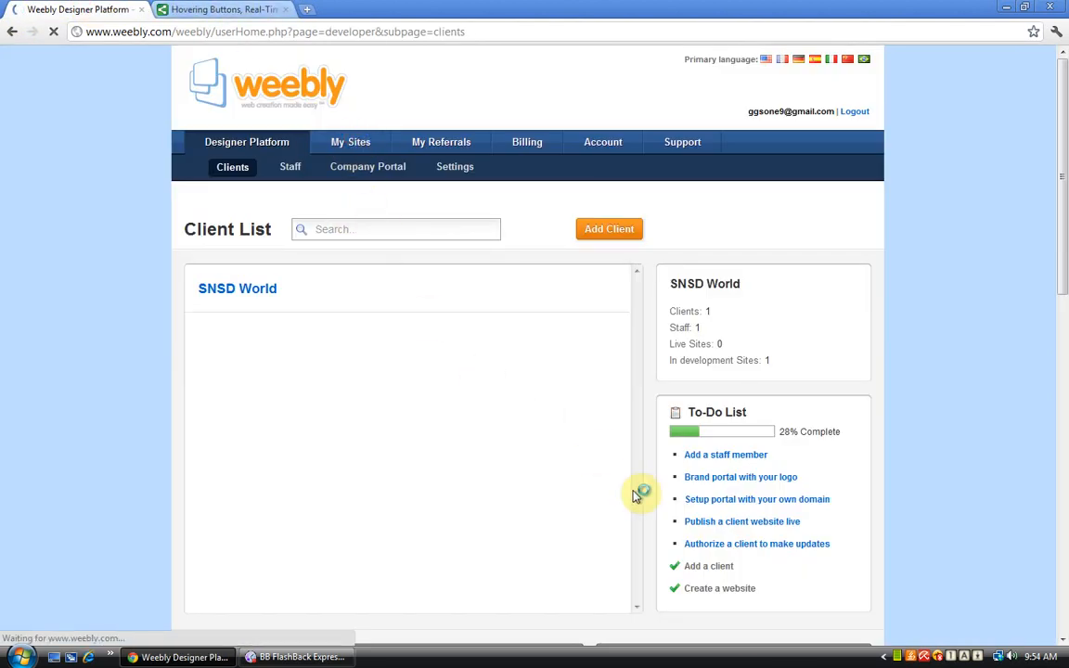
left_click(351, 142)
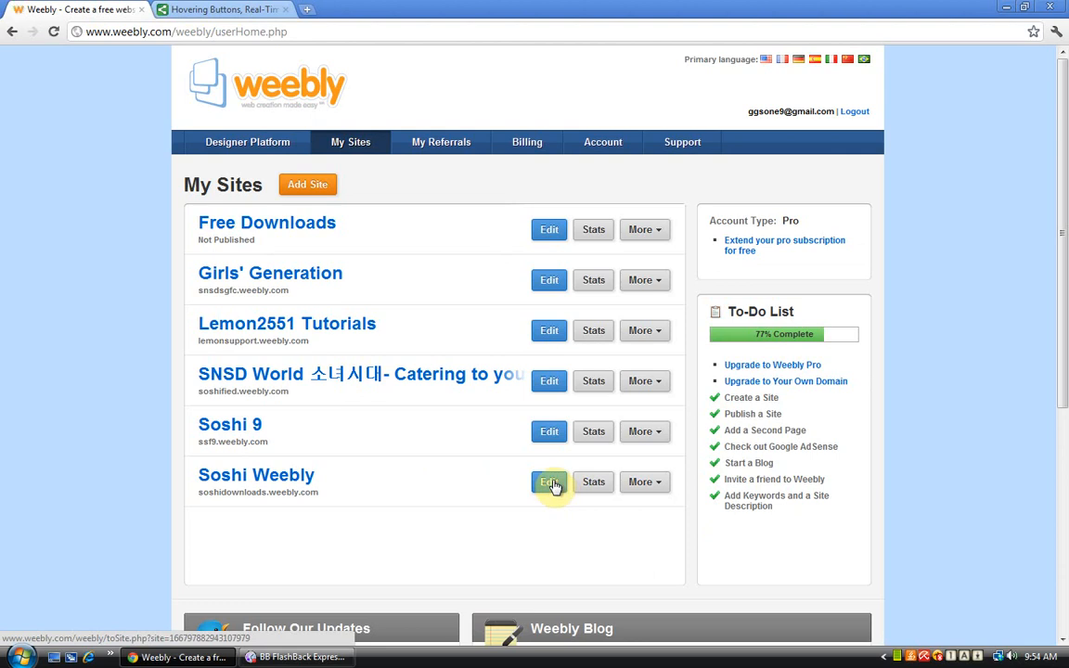
mouse_move(548, 330)
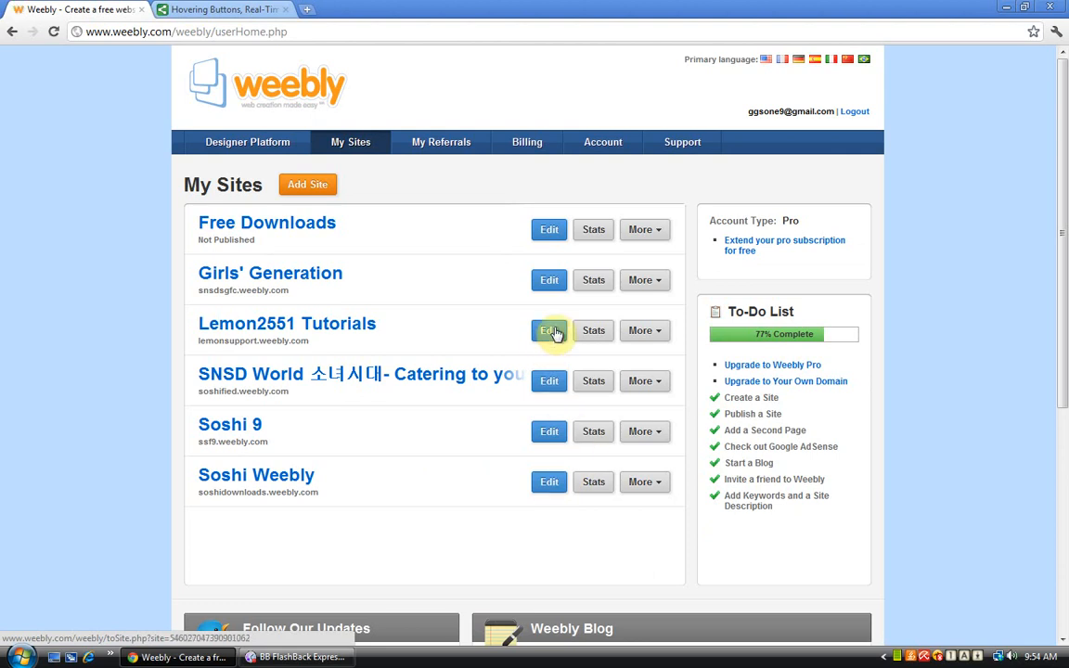
left_click(549, 331)
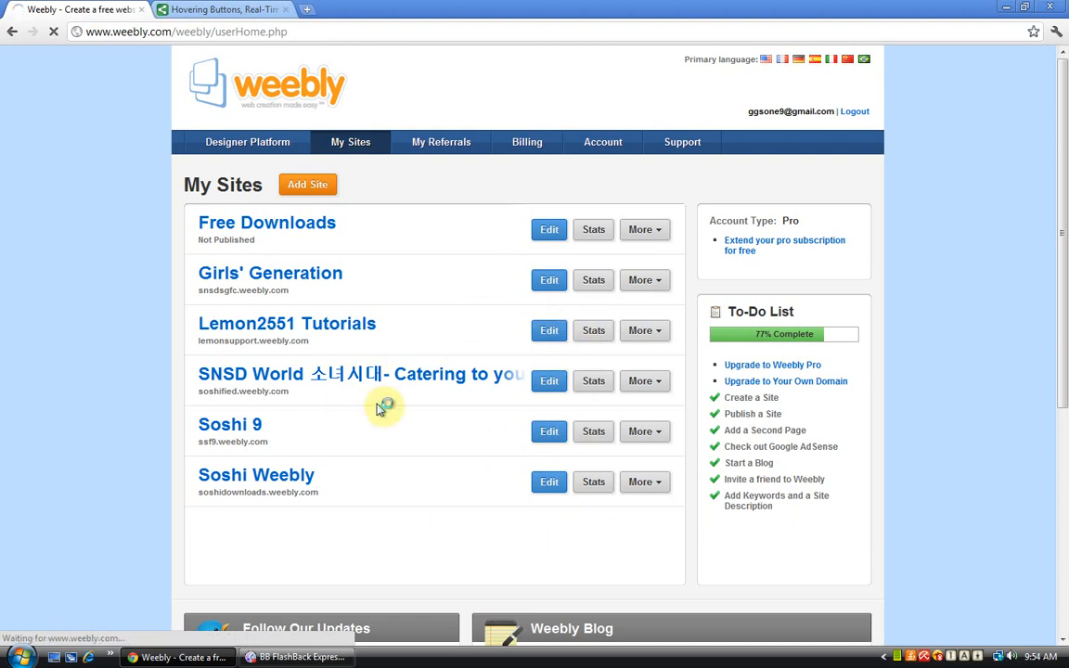
mouse_move(360, 314)
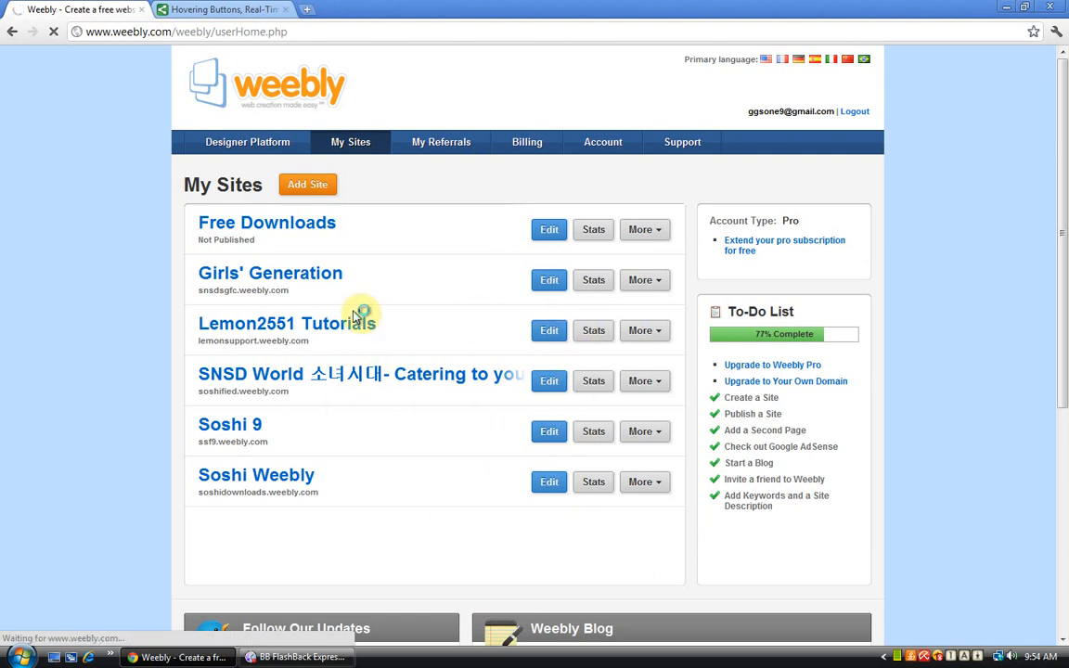
left_click(548, 330)
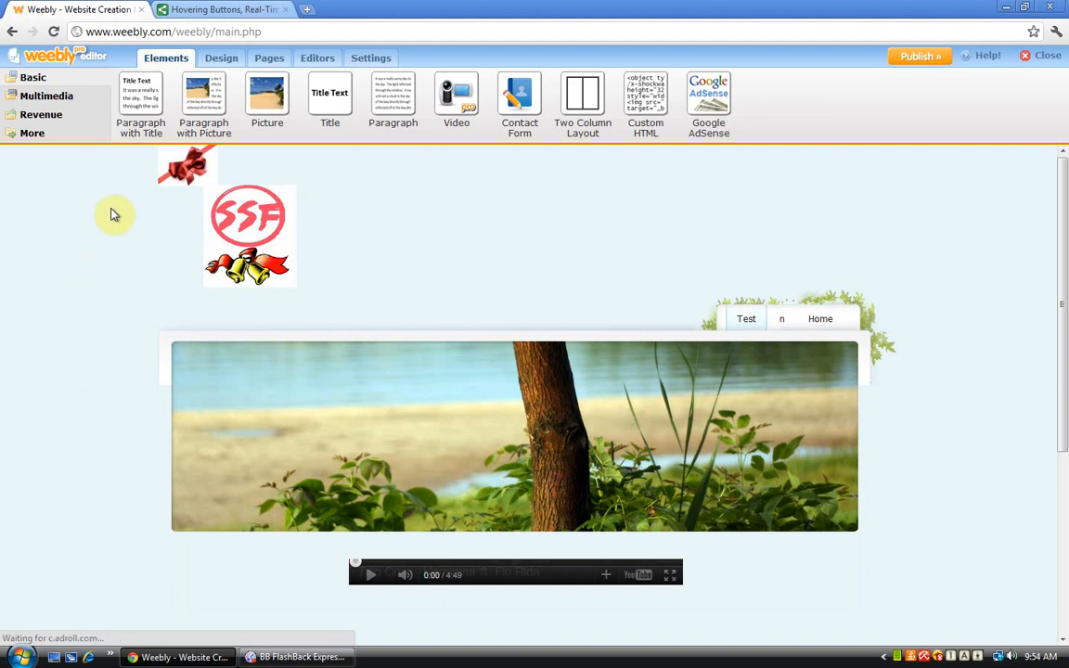
- On the ShareThis hovering buttons page, toggle Enable Ads on and back off
left_click(223, 10)
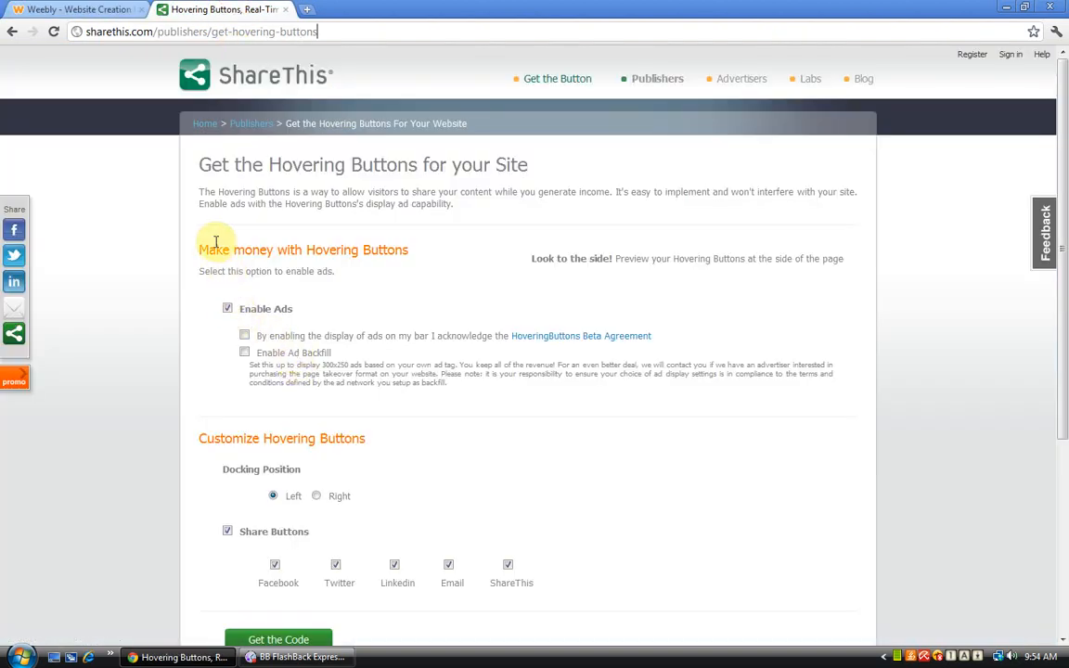
mouse_move(241, 331)
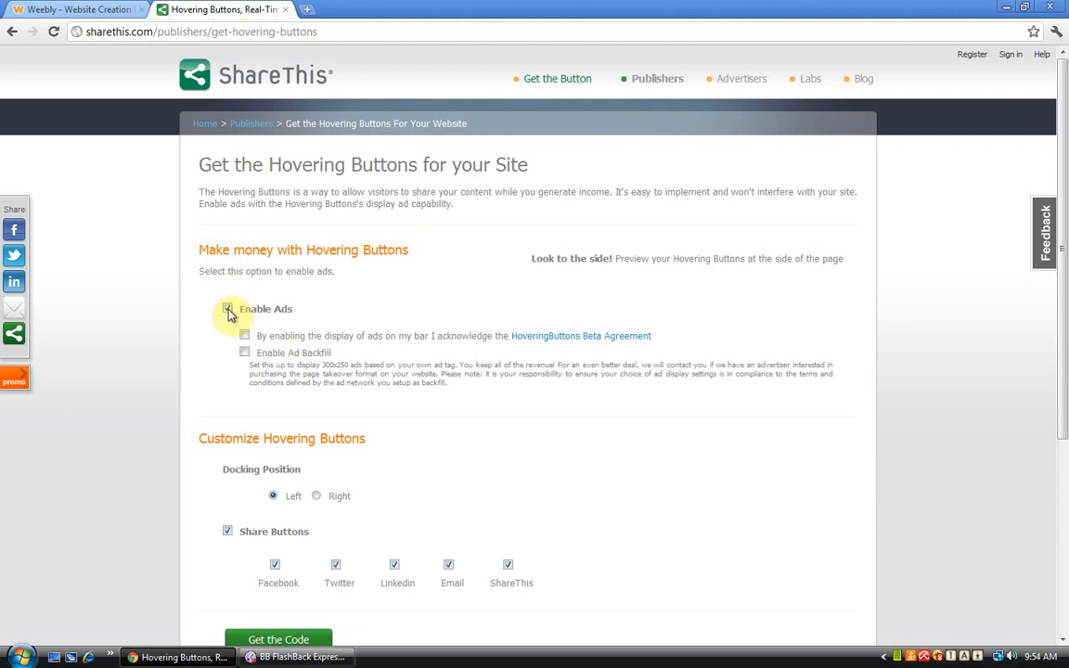
left_click(227, 308)
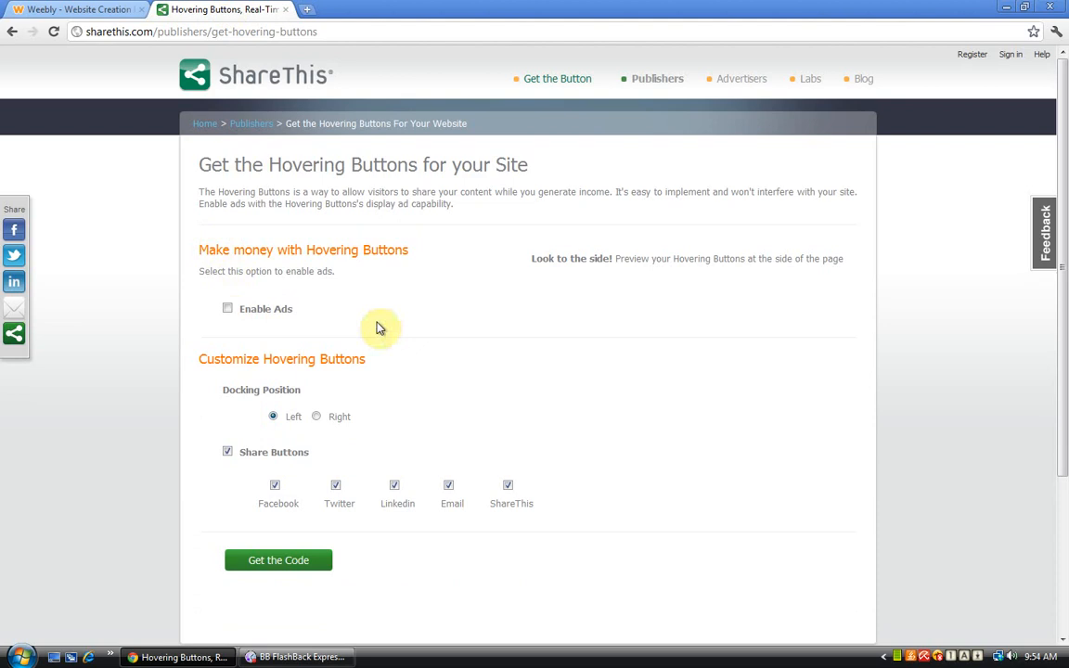
left_click(228, 308)
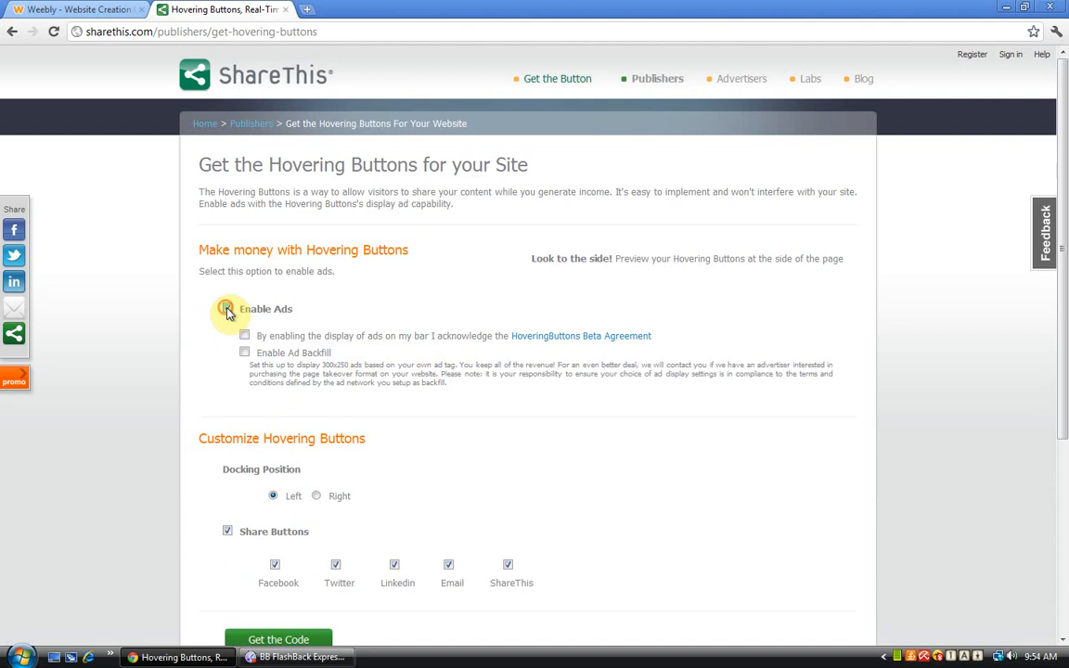
left_click(227, 309)
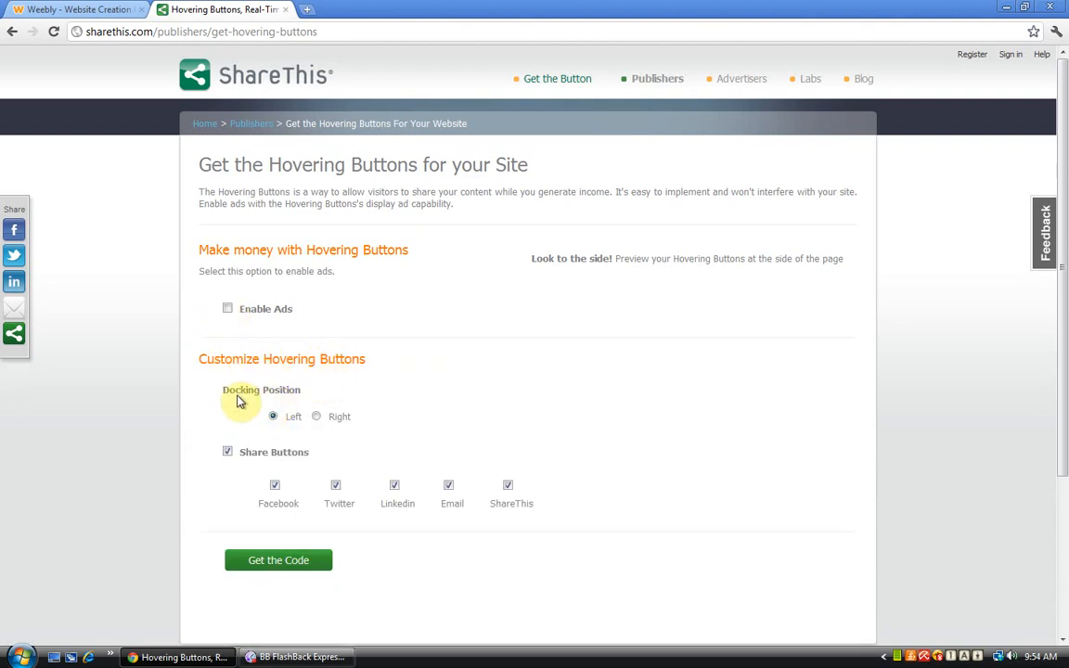
mouse_move(166, 388)
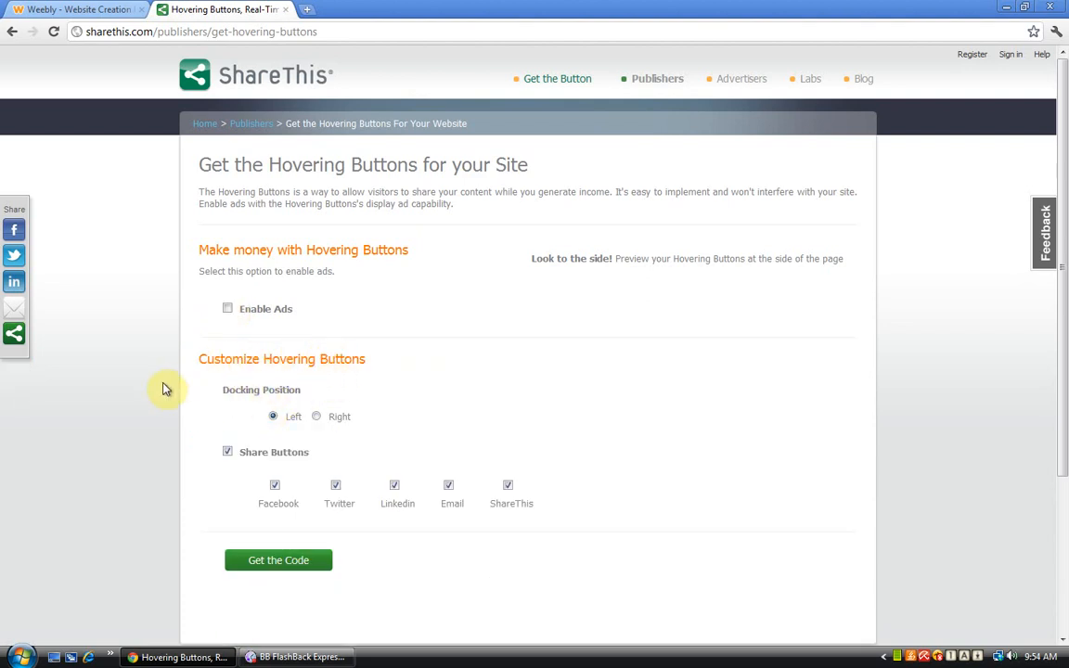
mouse_move(244, 355)
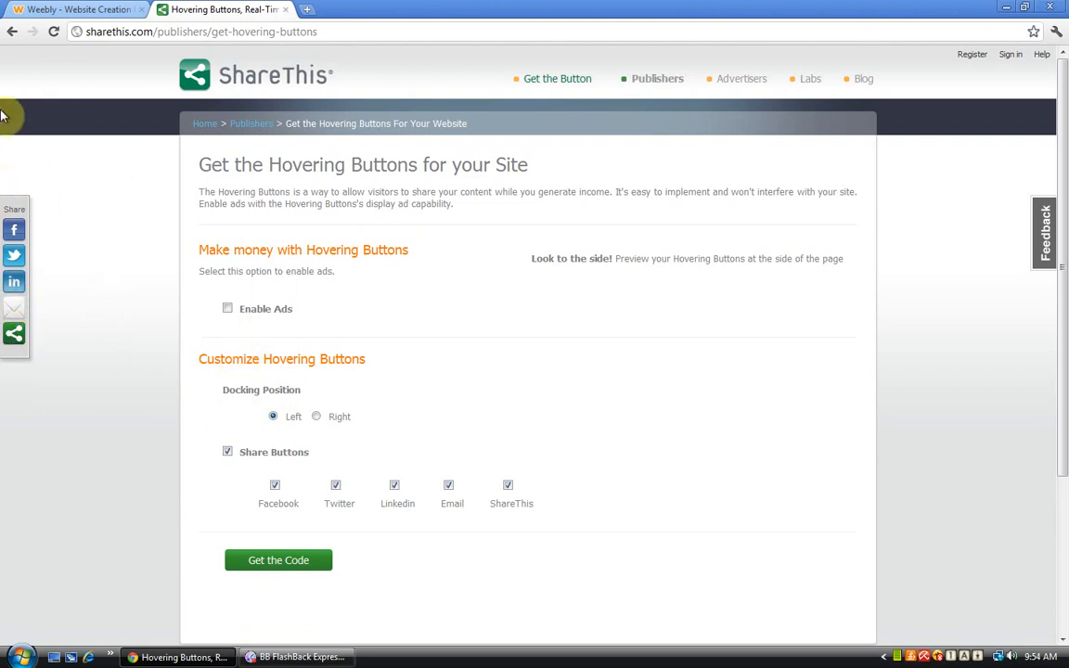
mouse_move(155, 242)
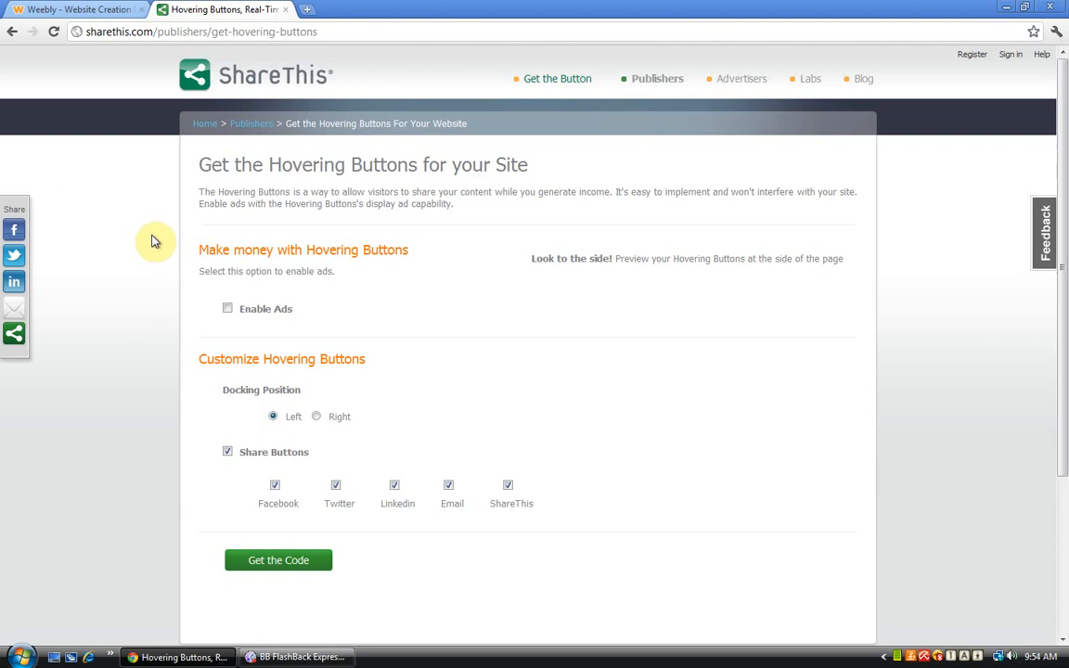
mouse_move(13, 320)
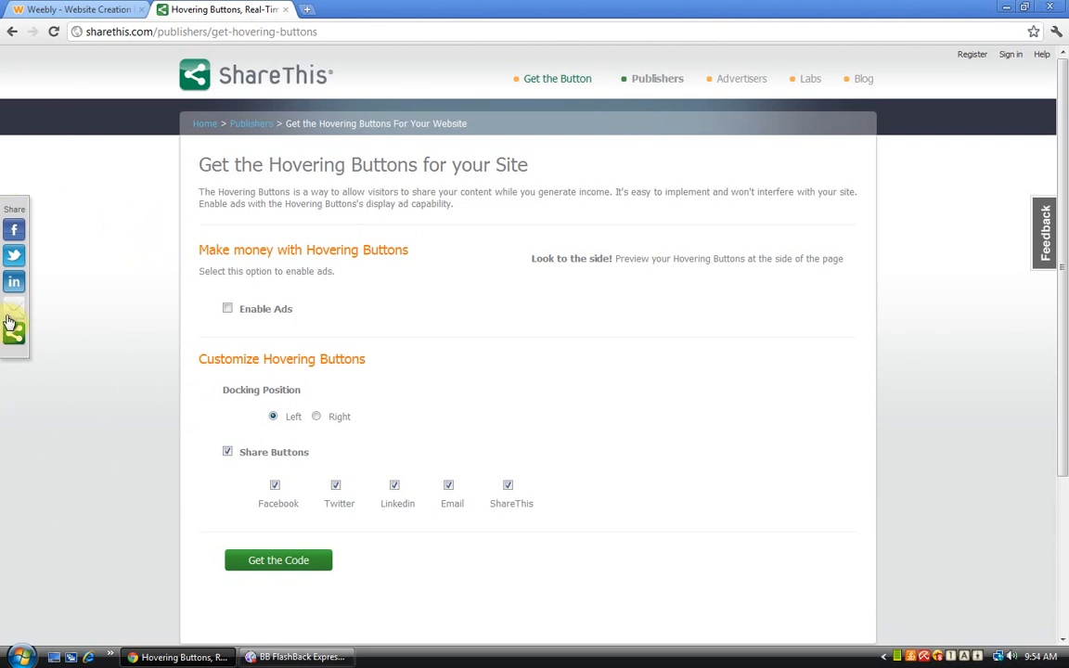
mouse_move(857, 255)
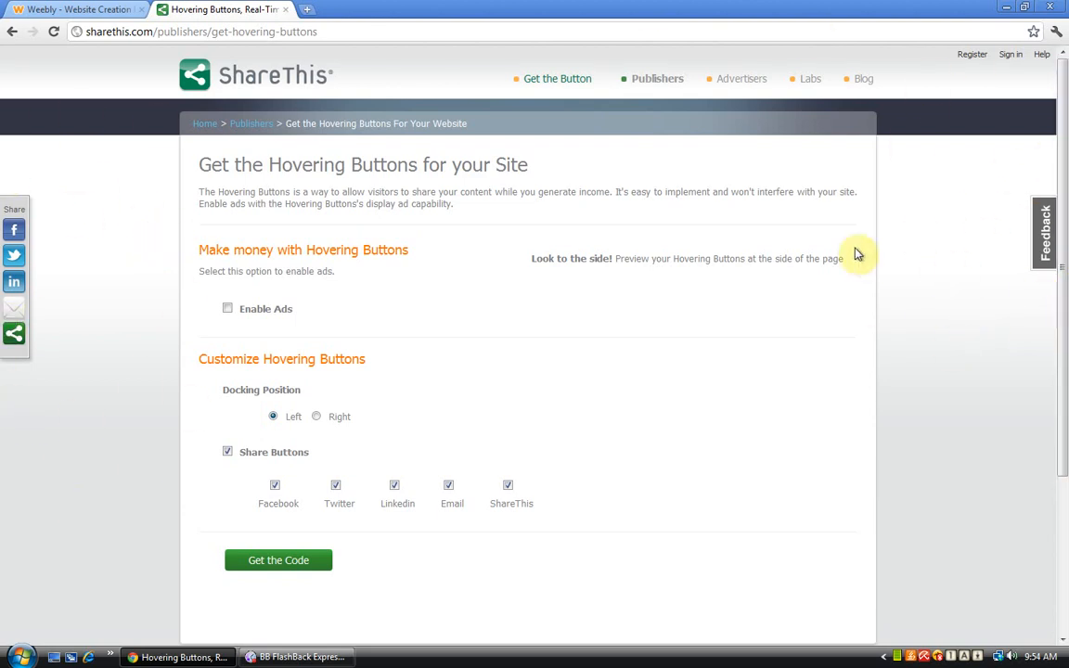
mouse_move(320, 420)
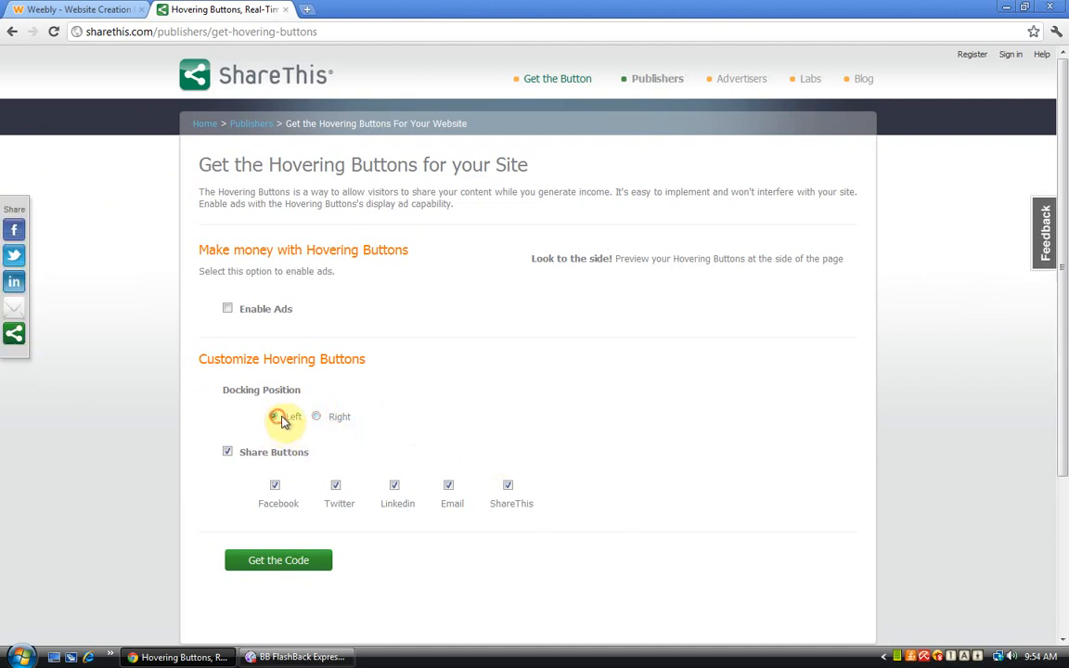
- Dock the buttons on the right with share buttons enabled, then request the embed code
left_click(317, 415)
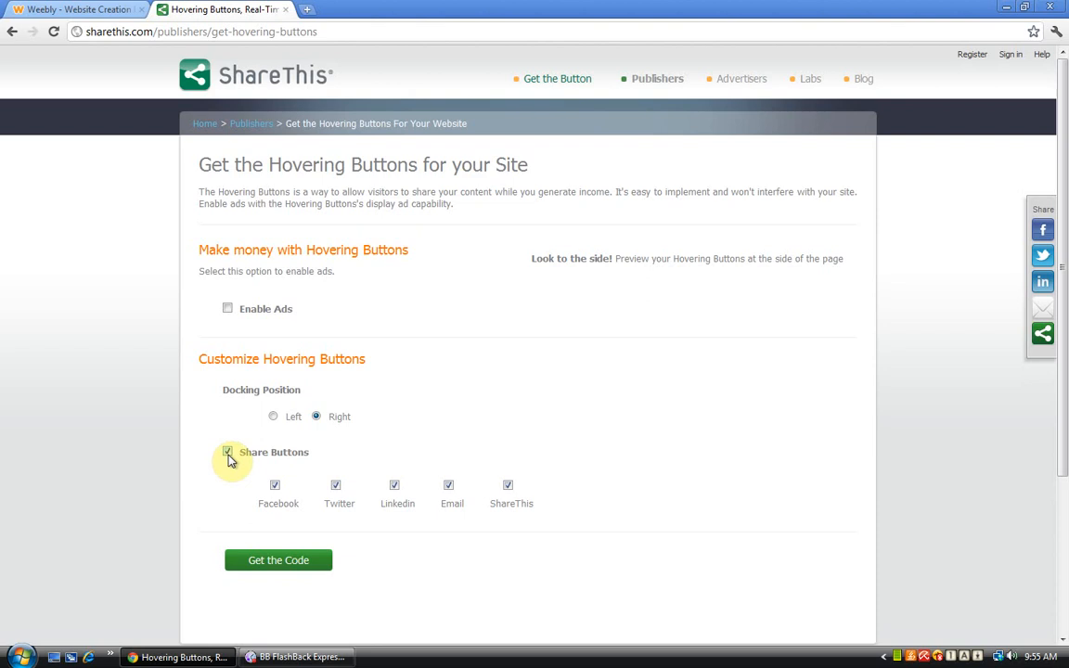
left_click(227, 452)
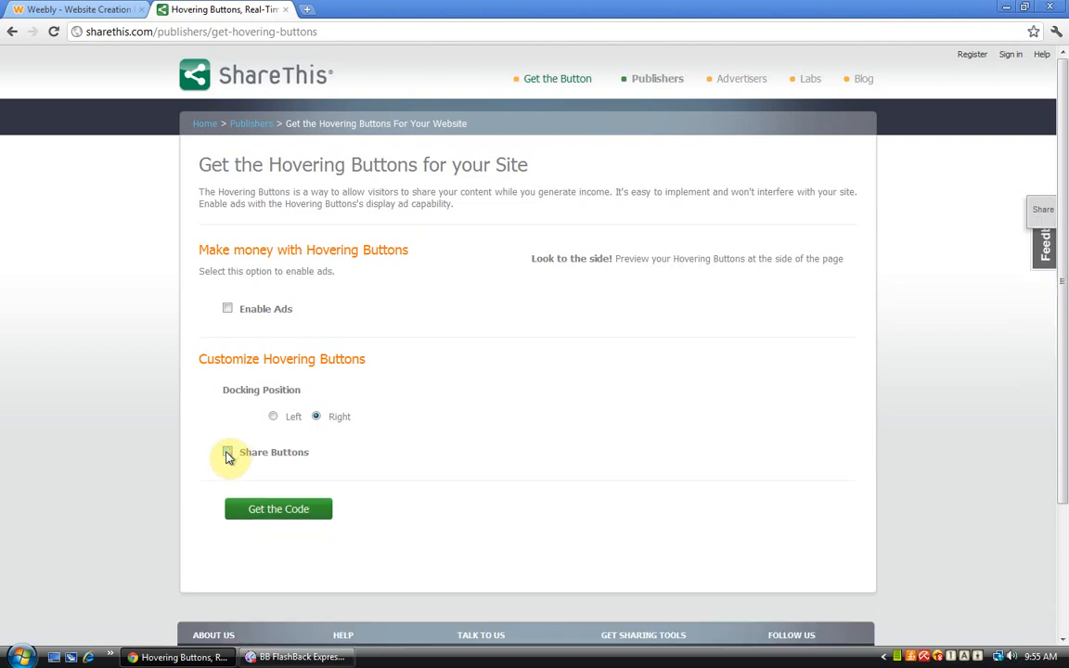
mouse_move(1048, 214)
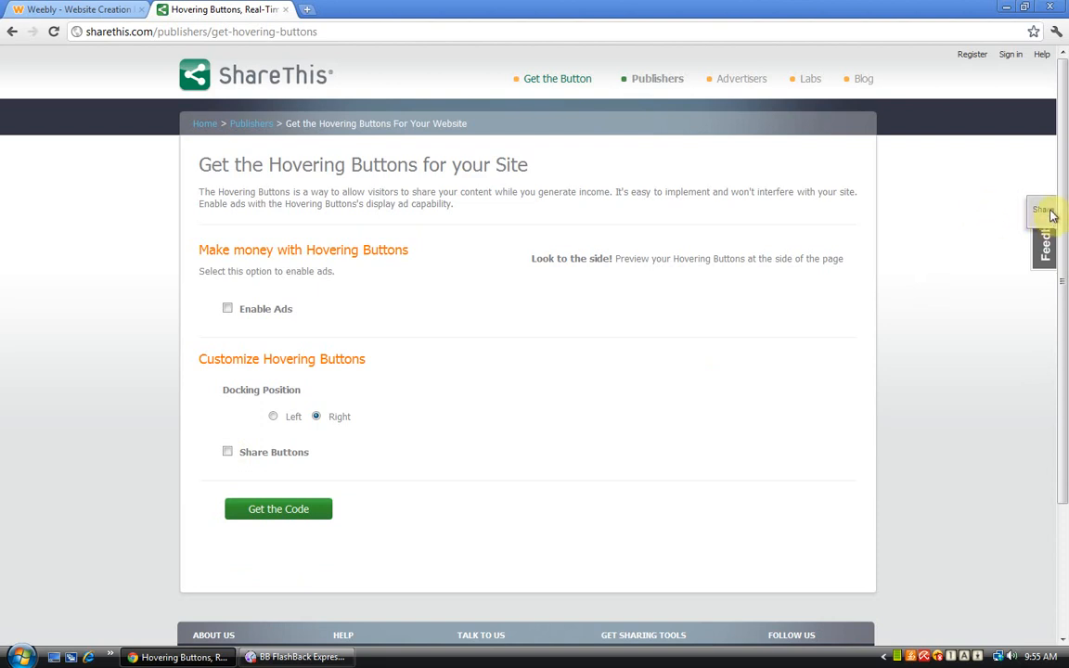
mouse_move(286, 308)
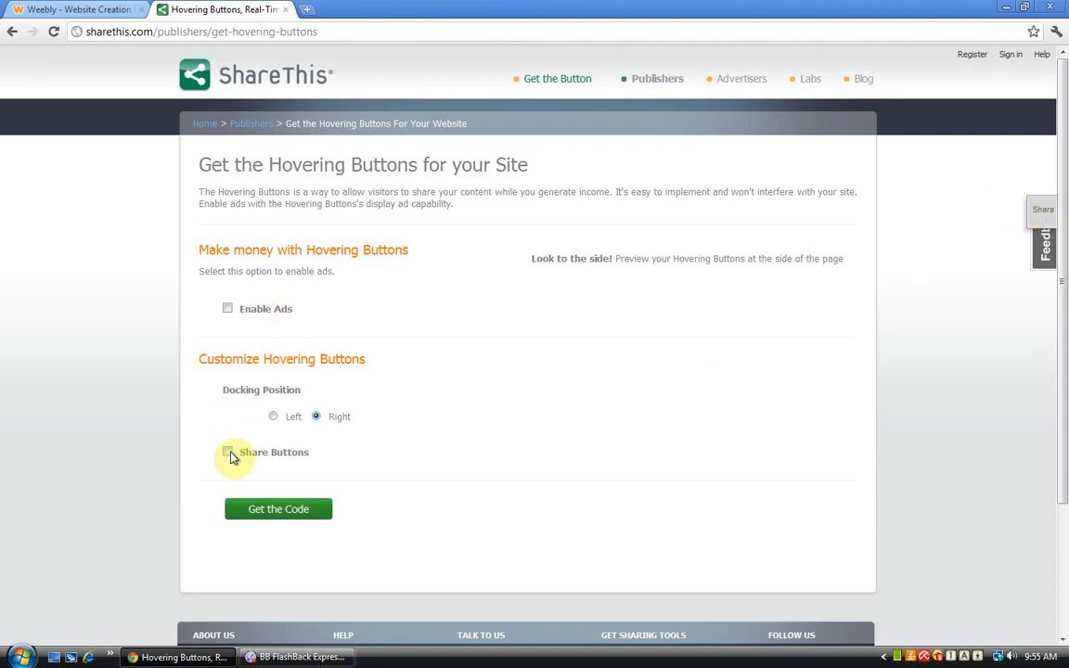
left_click(228, 452)
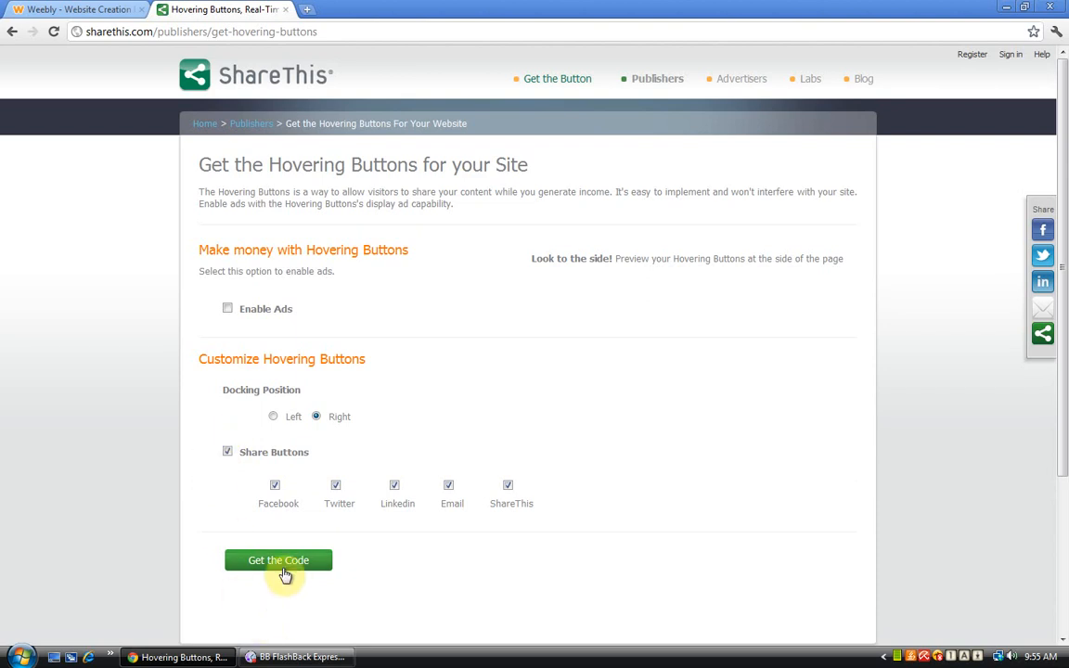
left_click(279, 559)
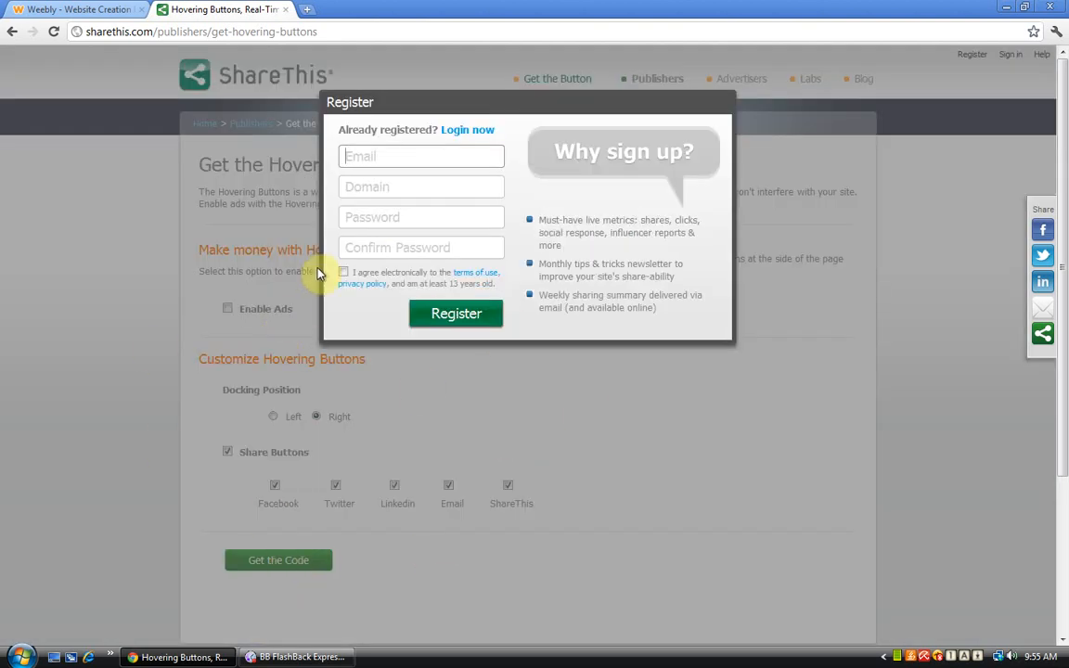
left_click(420, 156)
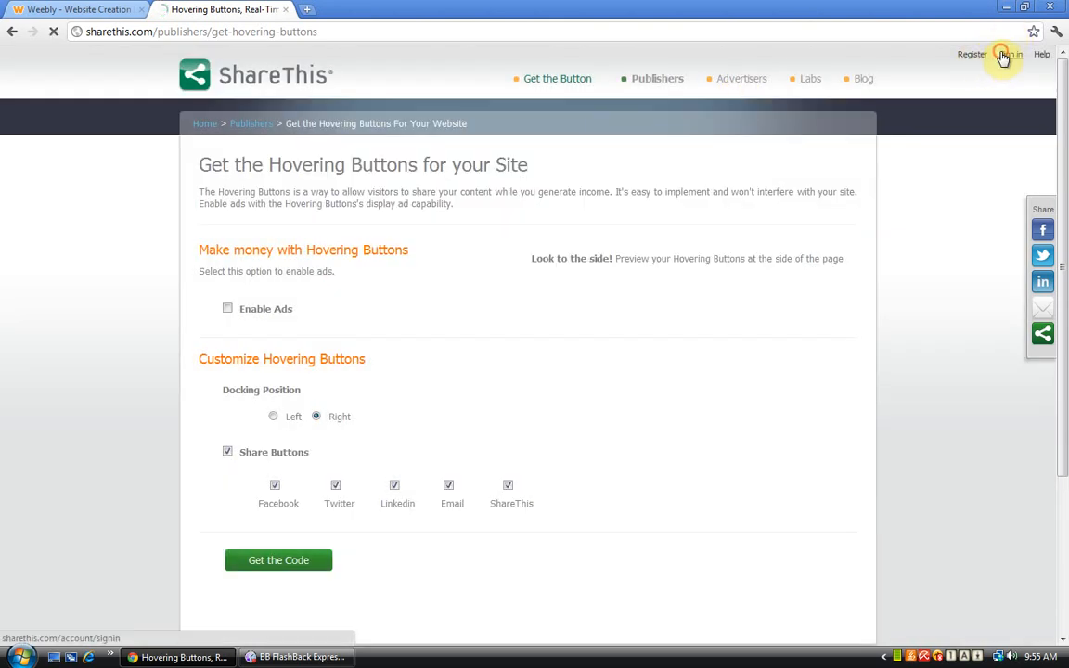
left_click(1009, 54)
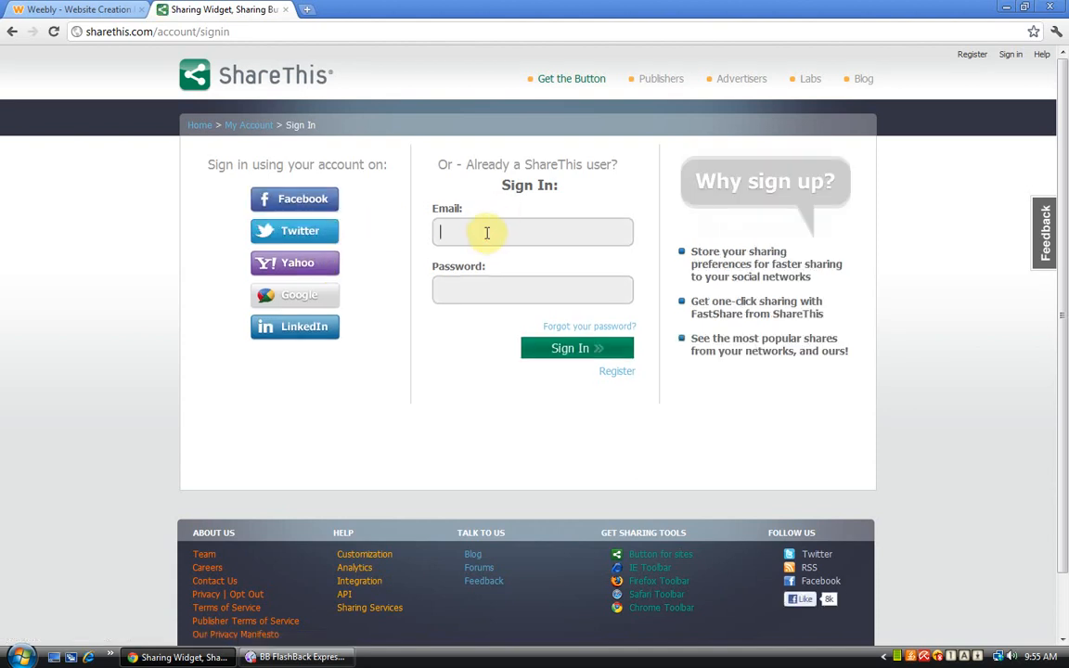
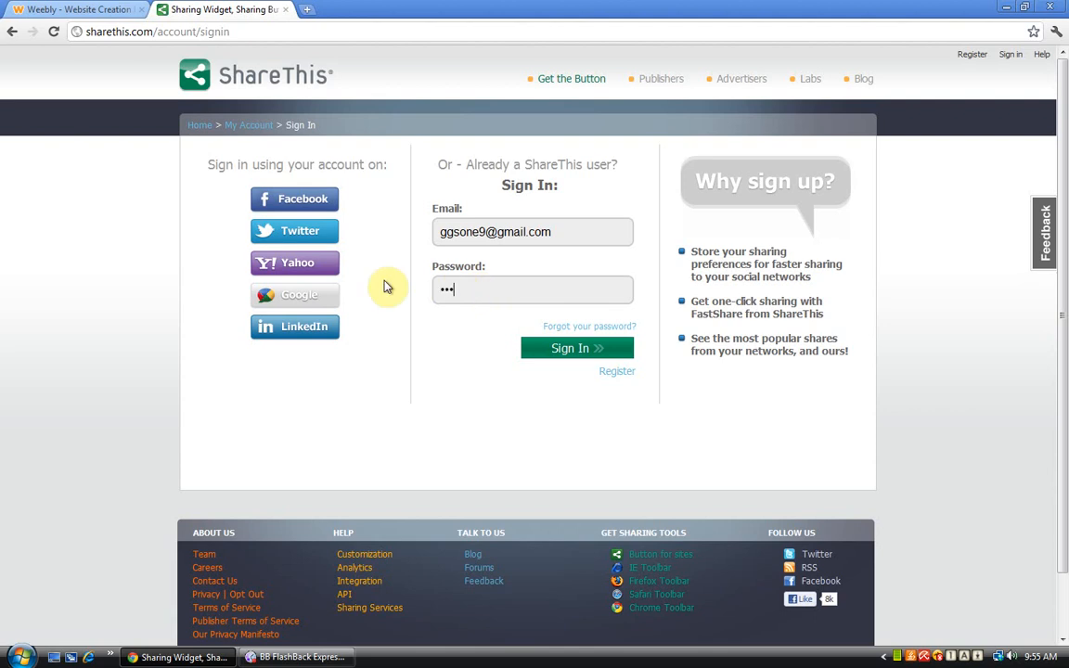
type("password")
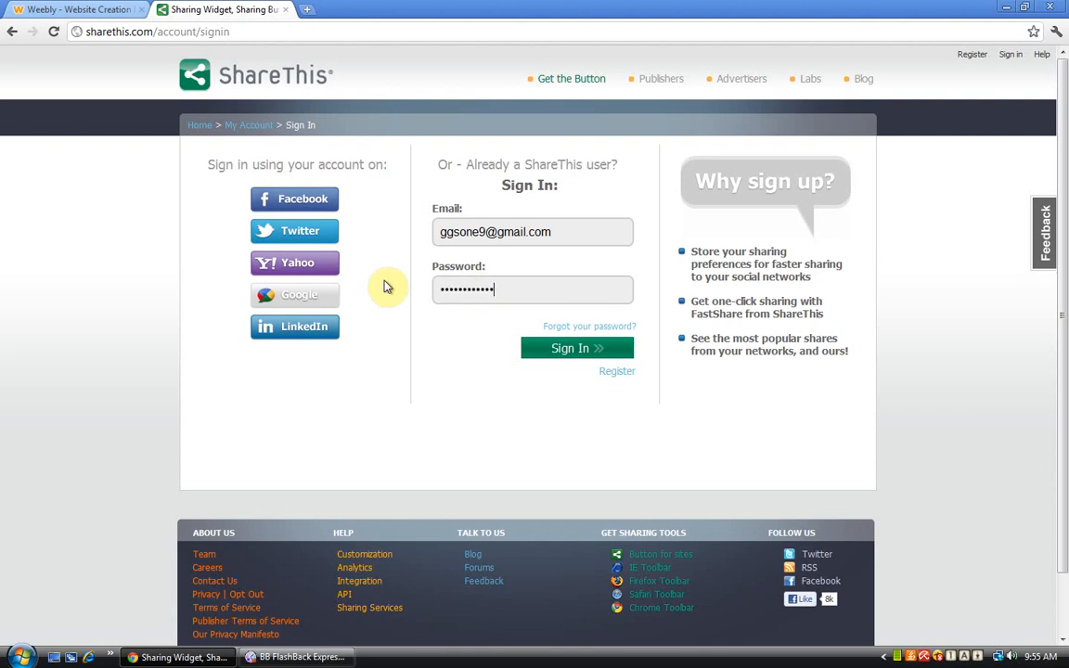
left_click(576, 348)
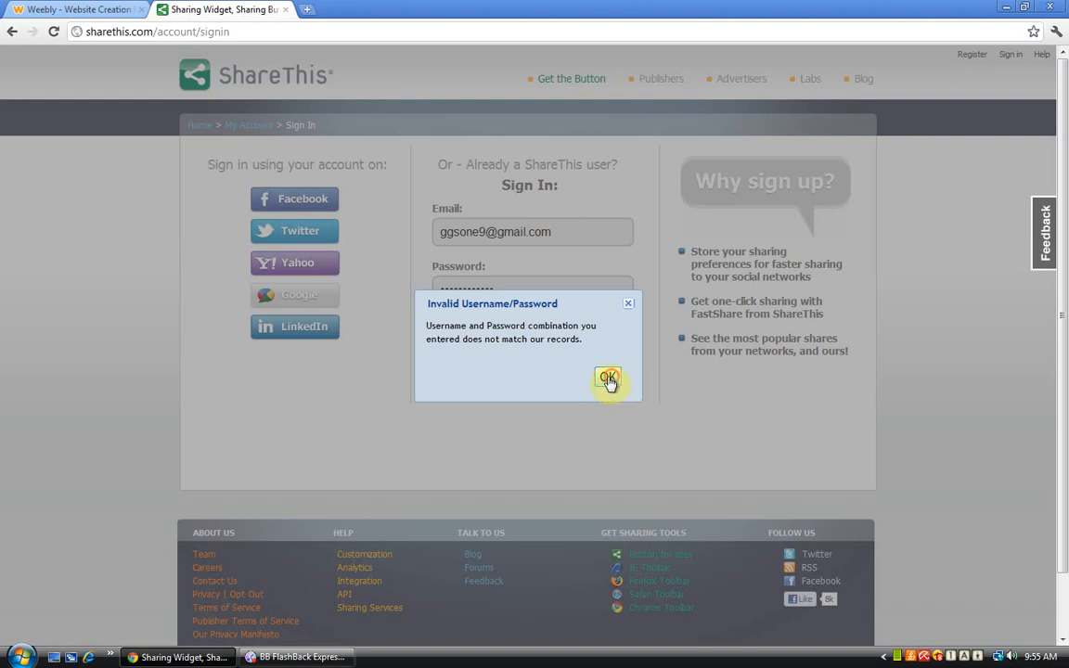
left_click(608, 379)
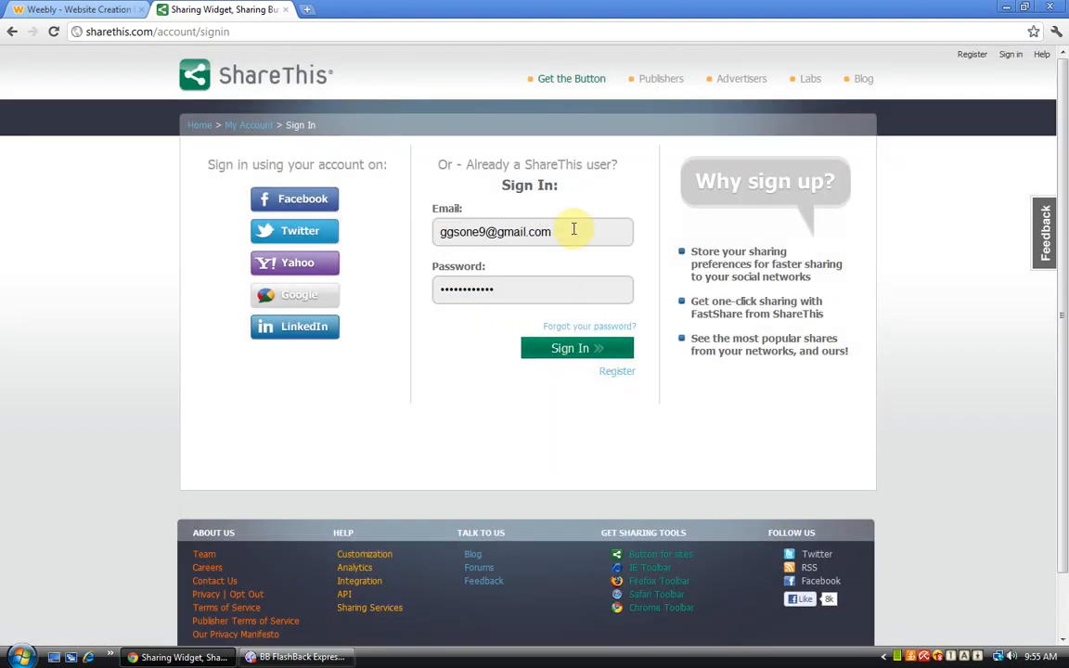
mouse_move(610, 334)
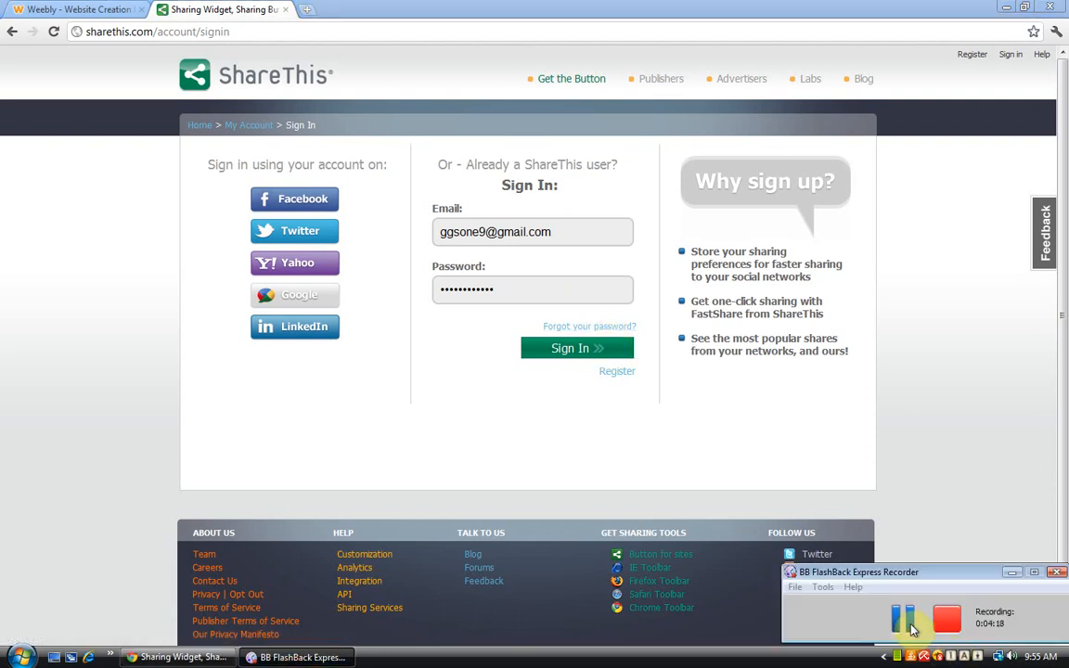
left_click(575, 348)
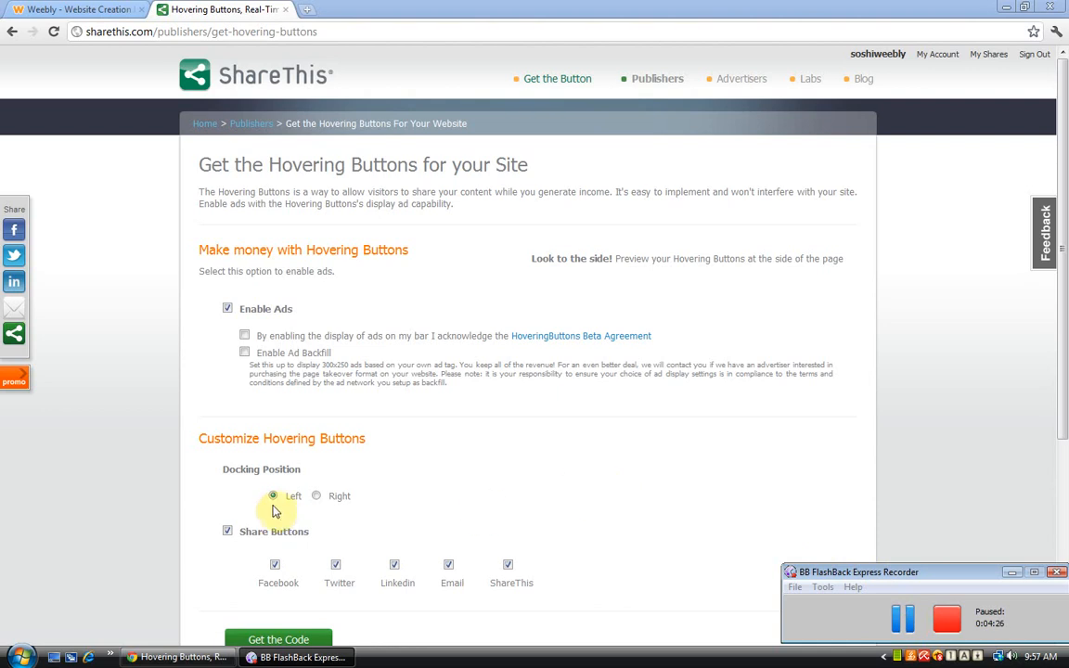
- Re-dock the buttons on the right, turn ads off, and get the embed code
left_click(316, 496)
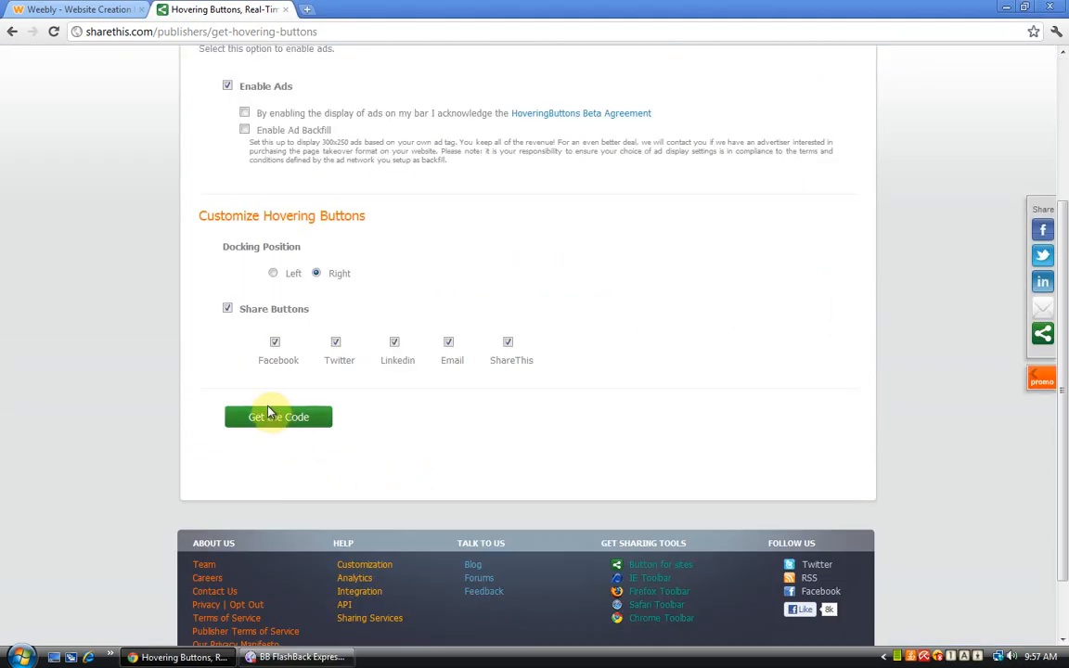
left_click(279, 417)
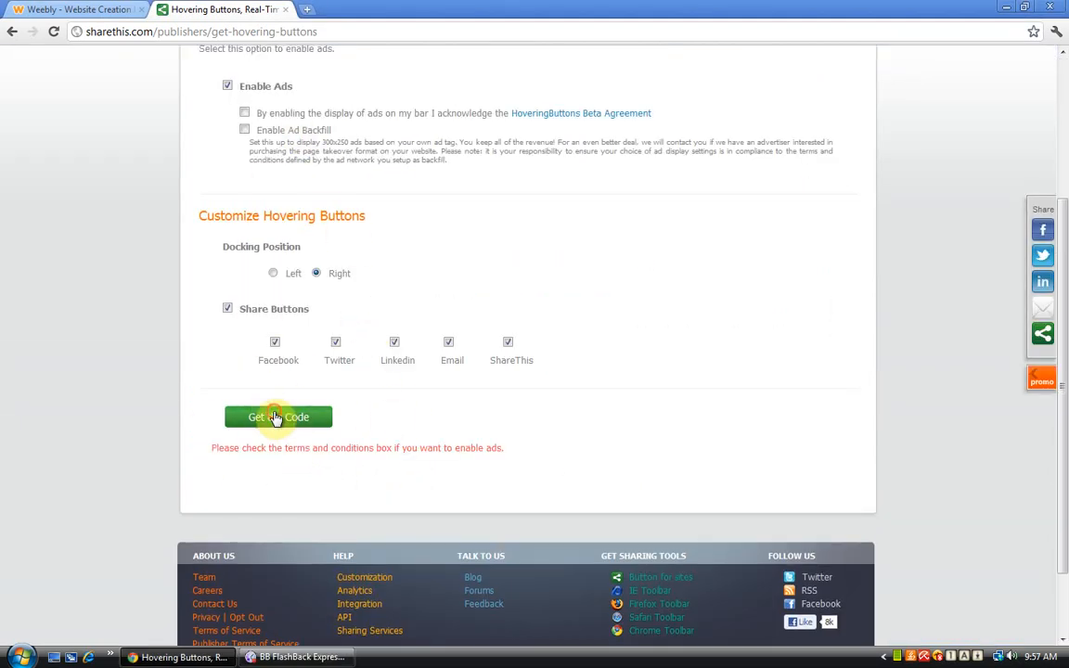
mouse_move(304, 334)
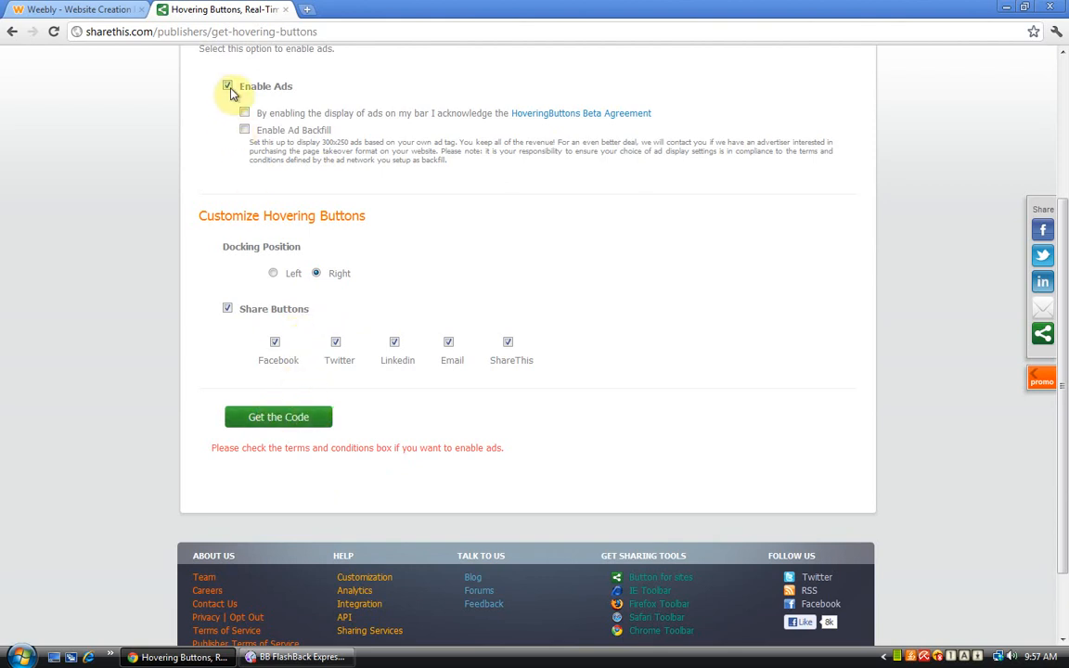
left_click(227, 85)
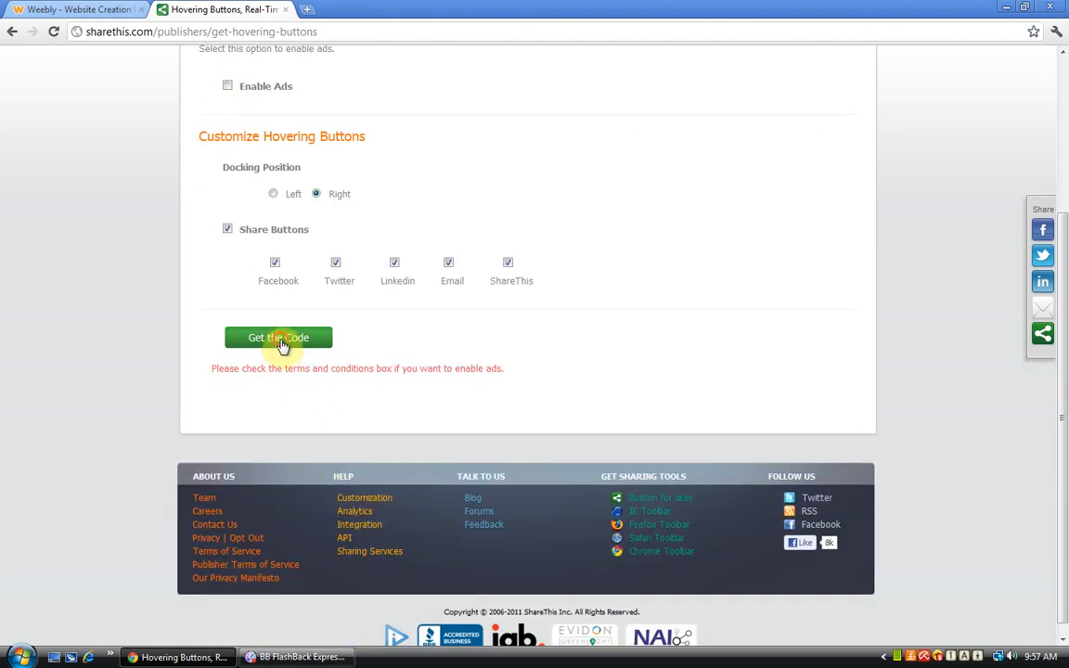
left_click(278, 337)
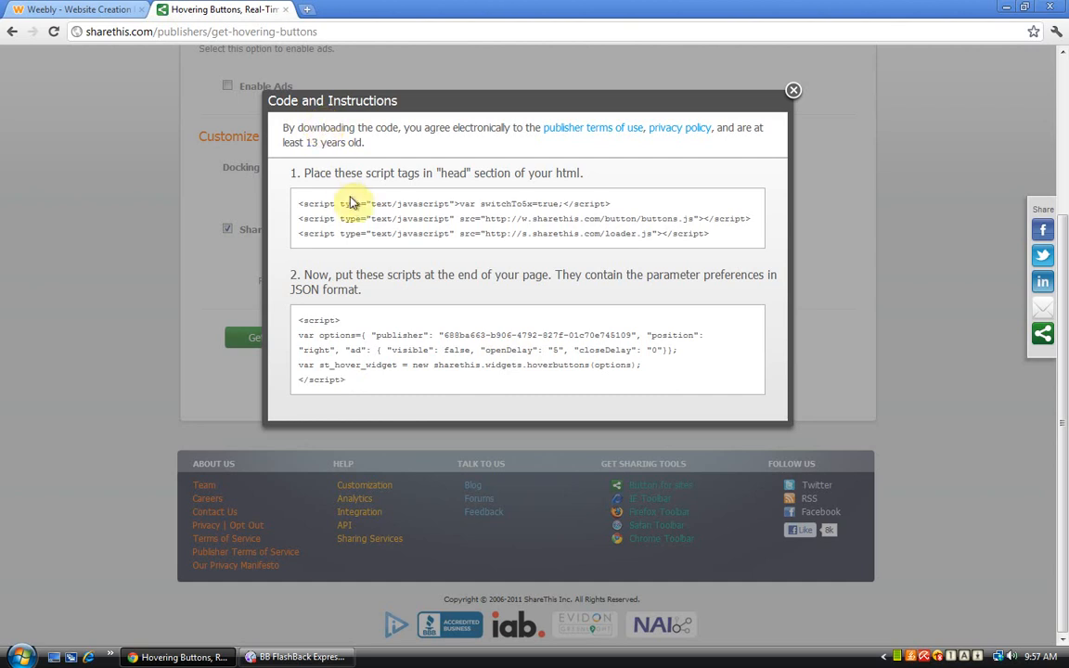
mouse_move(468, 197)
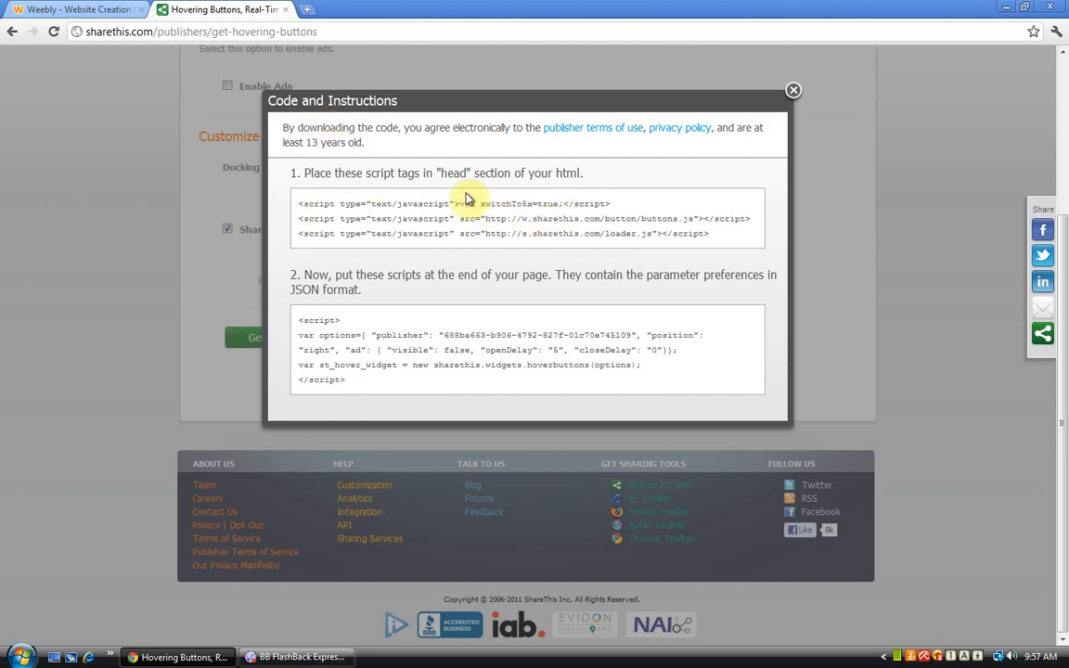
mouse_move(141, 125)
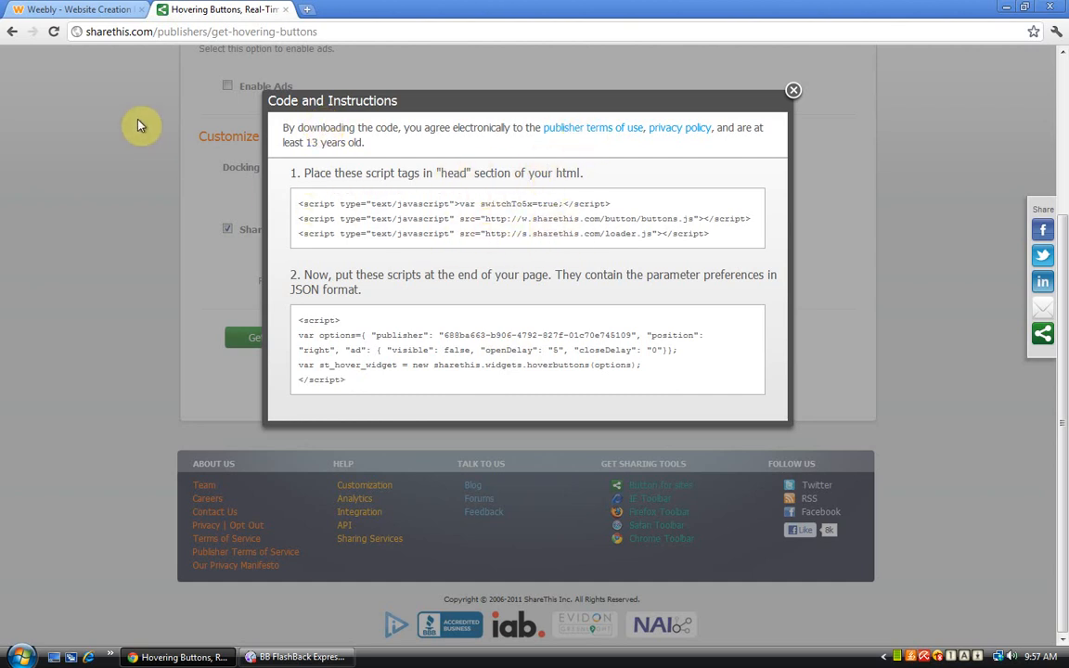
- In the Weebly editor, view the design themes, then open the site Settings
left_click(74, 10)
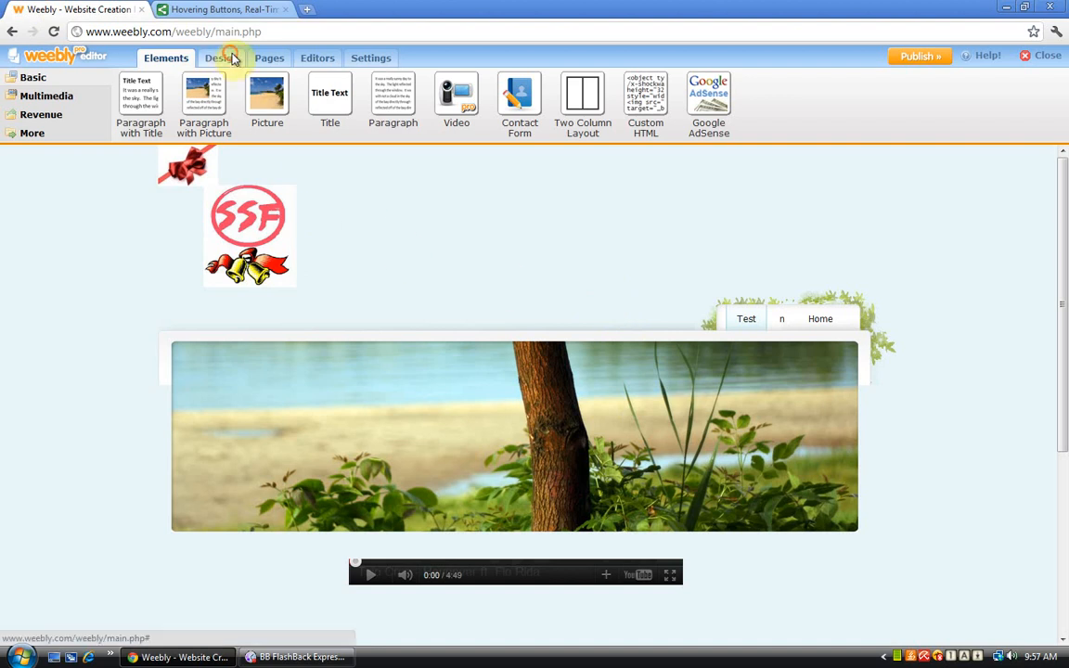
left_click(220, 57)
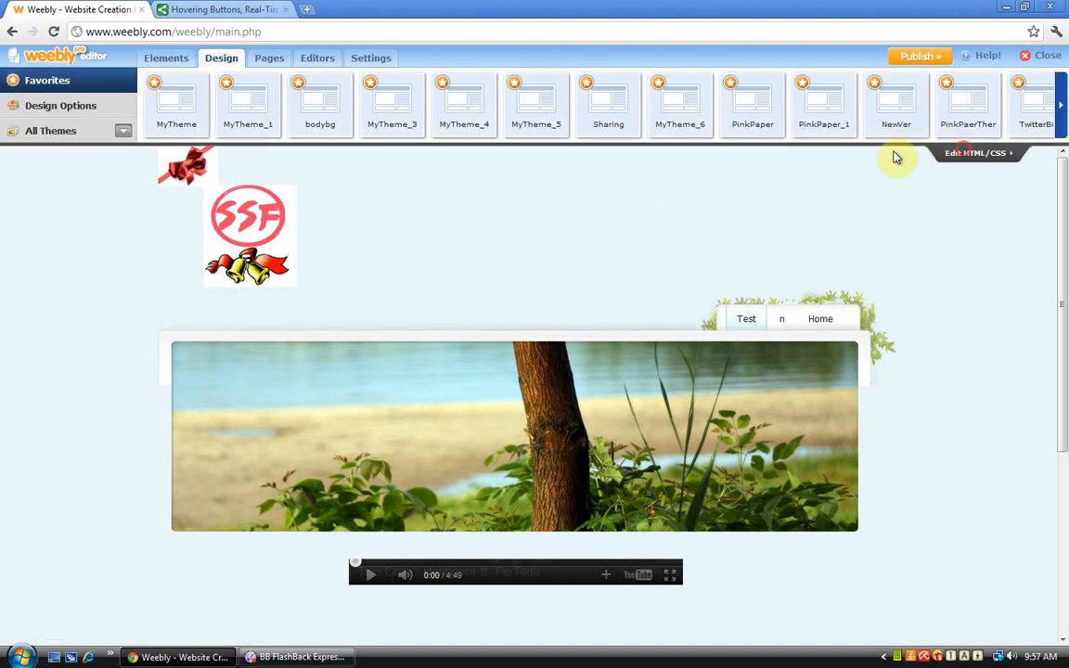
mouse_move(744, 176)
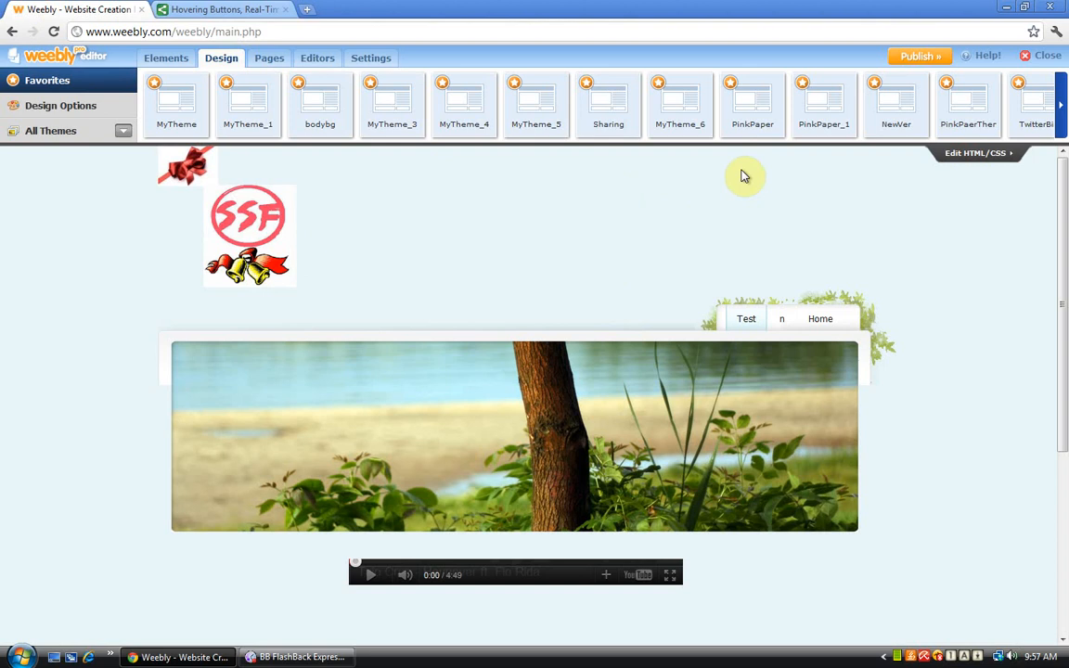
mouse_move(310, 465)
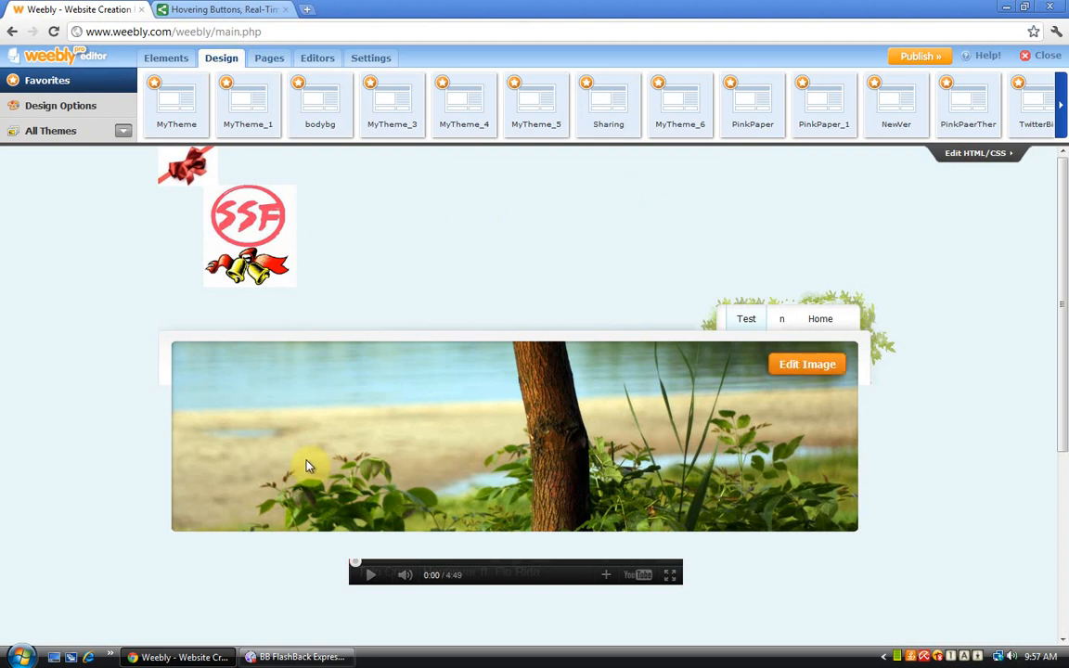
mouse_move(278, 315)
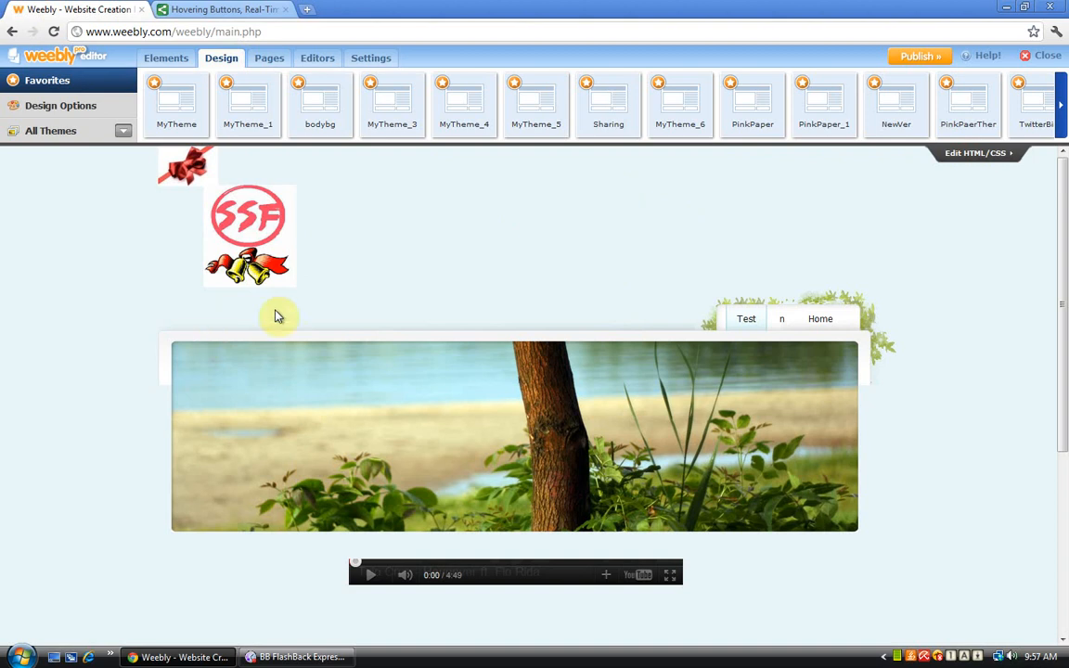
mouse_move(998, 158)
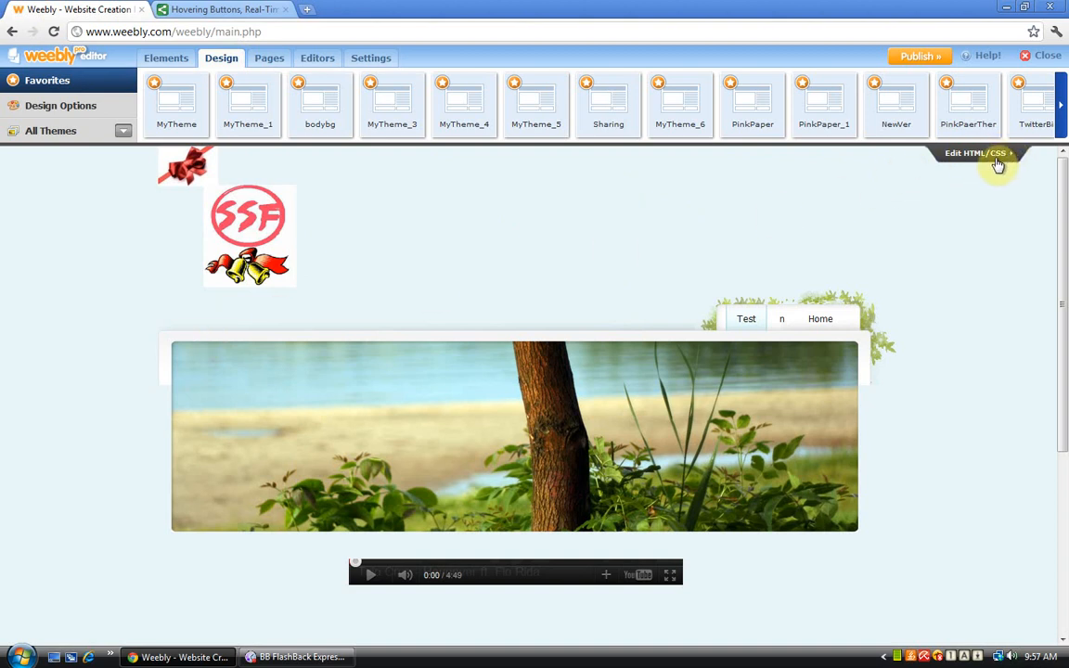
mouse_move(981, 158)
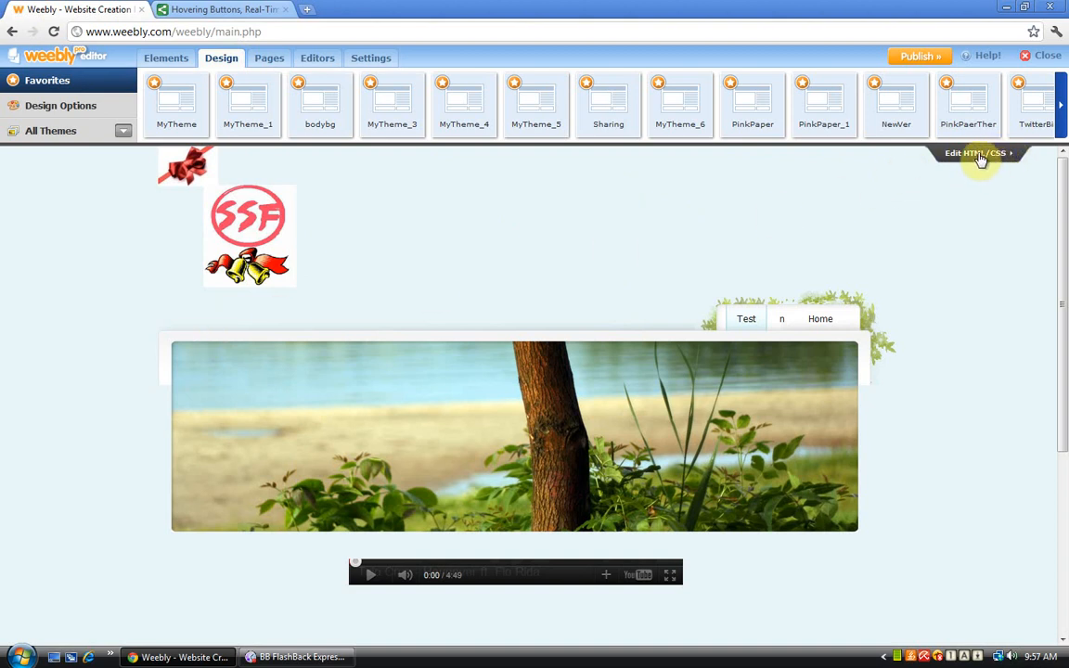
mouse_move(143, 81)
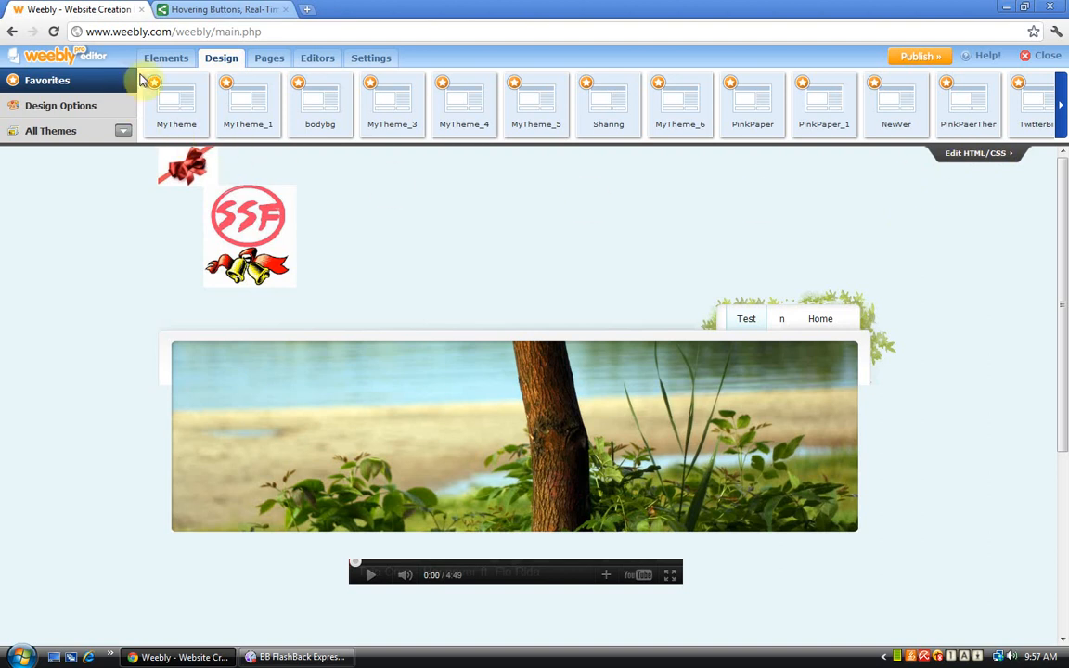
mouse_move(370, 58)
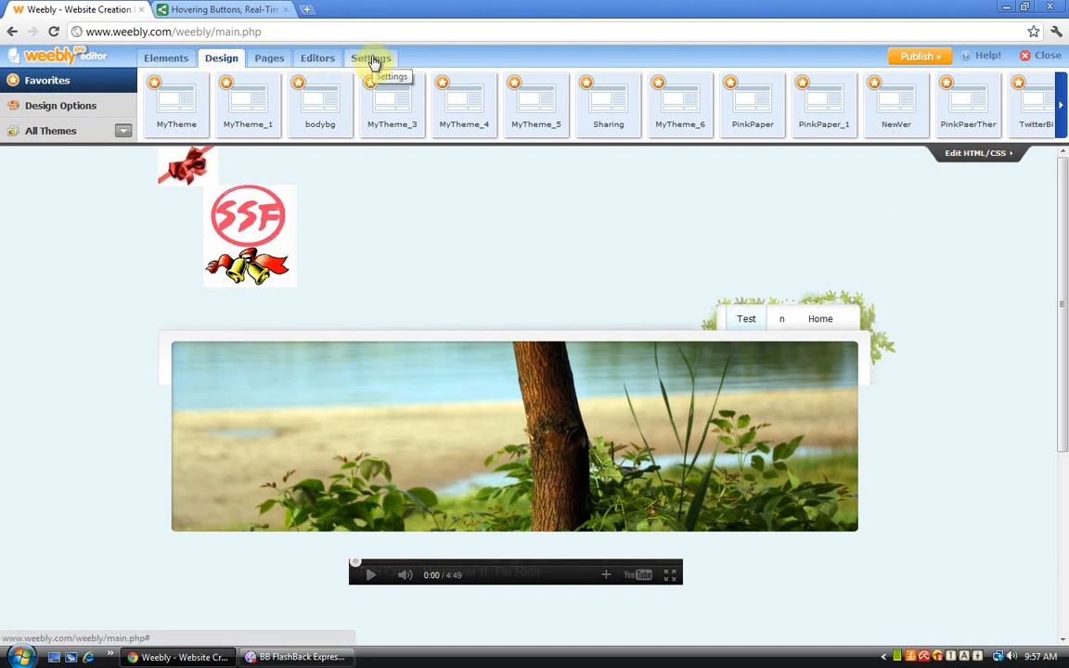
left_click(370, 57)
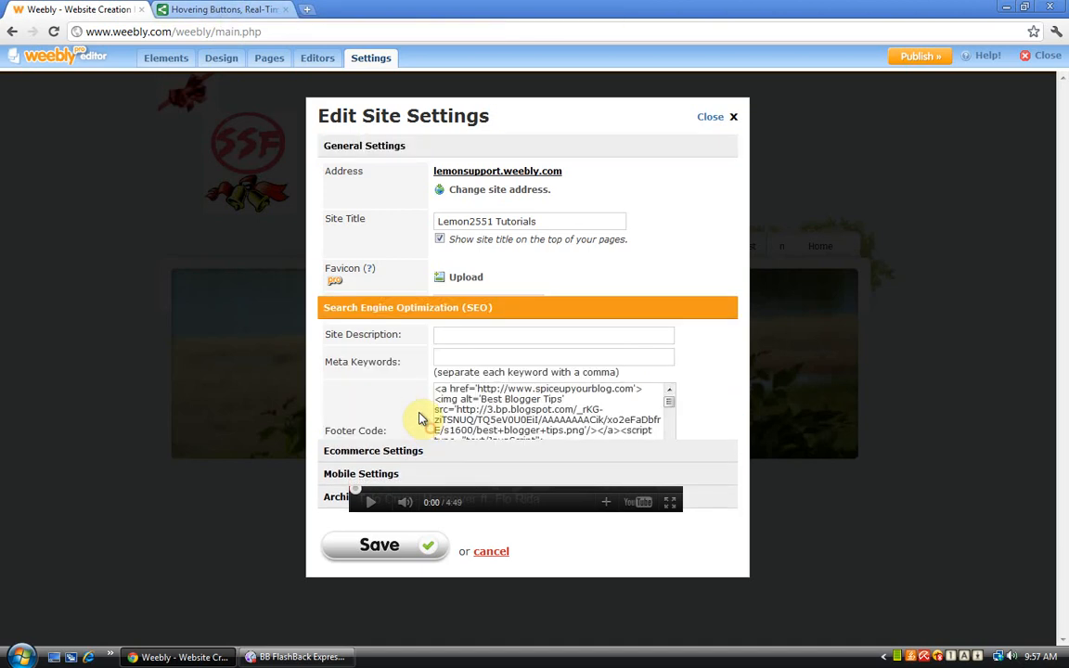
- Copy the three ShareThis head script tags into Weebly's Header Code field
left_click(222, 9)
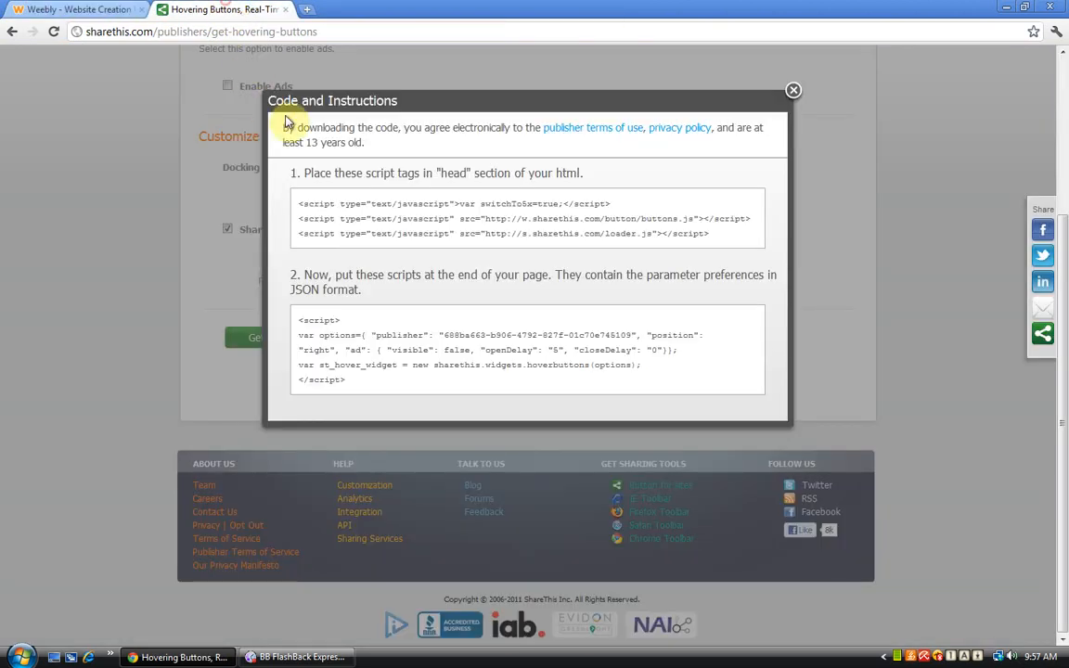
left_click_drag(300, 203, 724, 251)
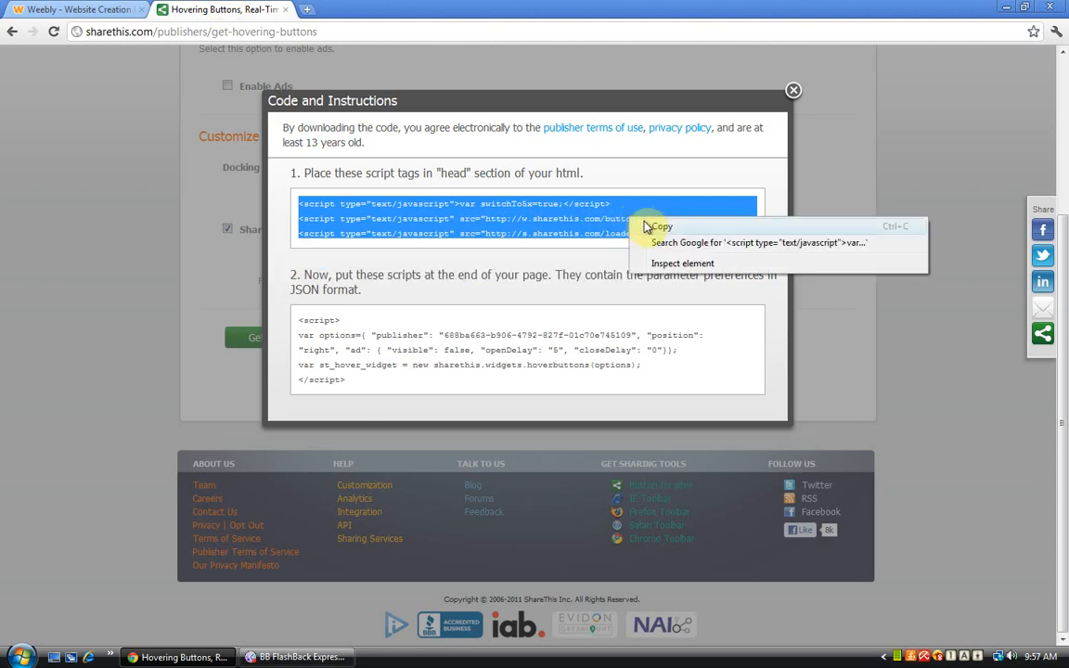
mouse_move(661, 228)
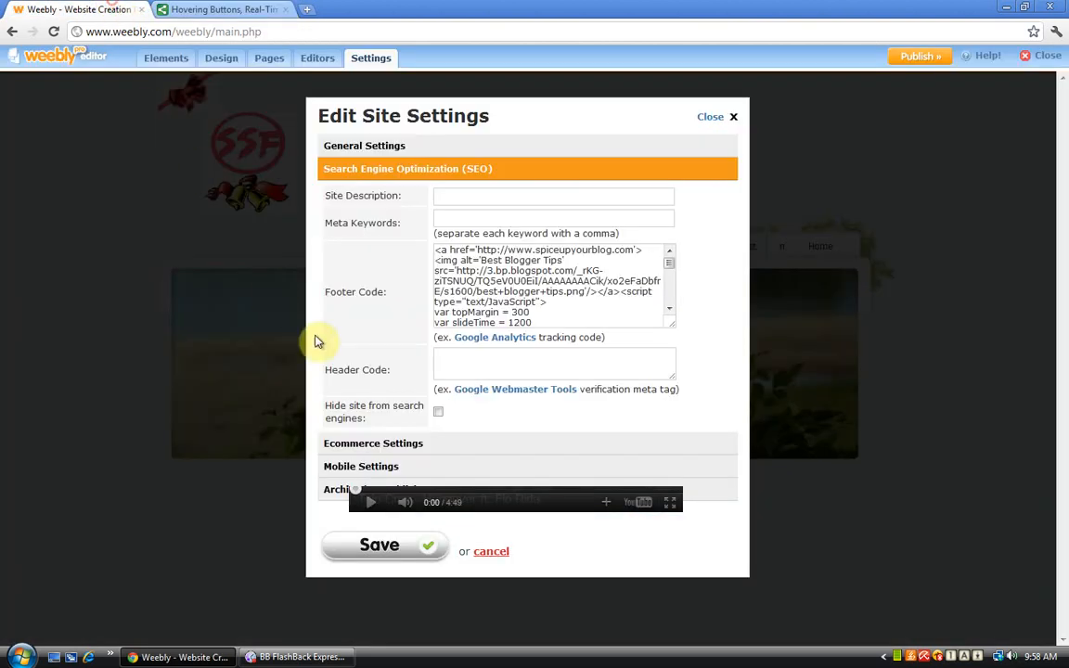
right_click(501, 365)
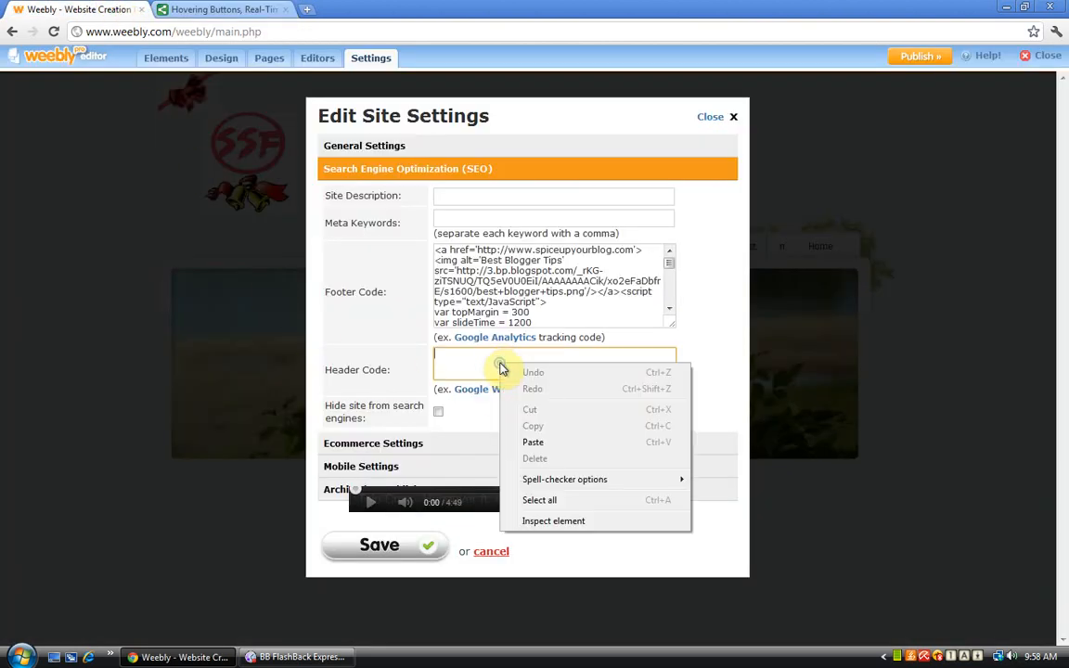
left_click(532, 441)
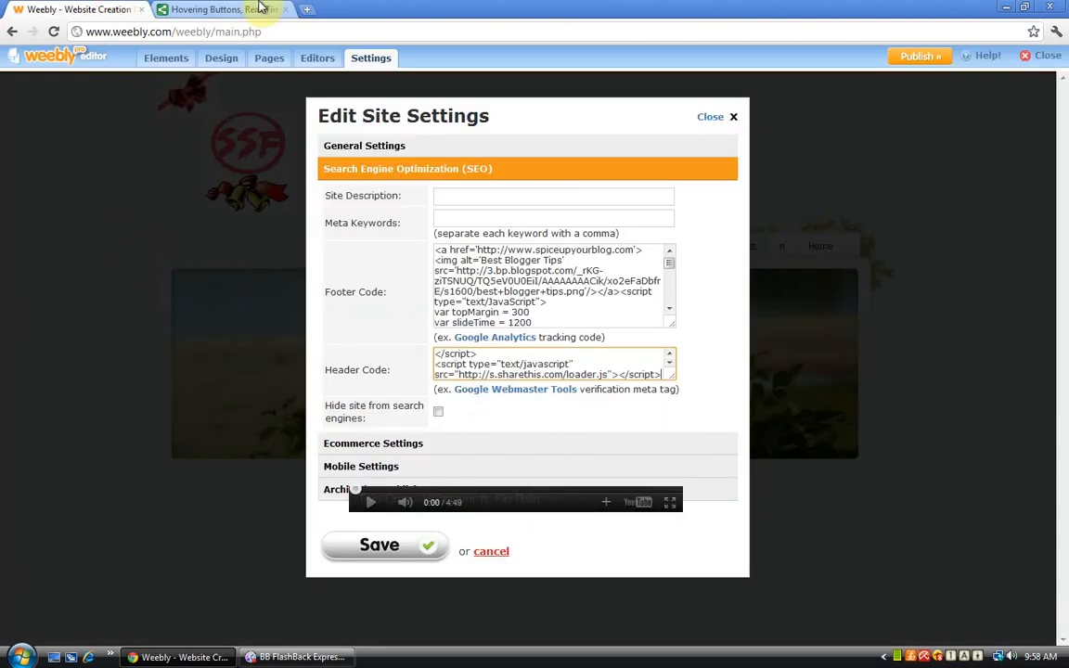
left_click(222, 9)
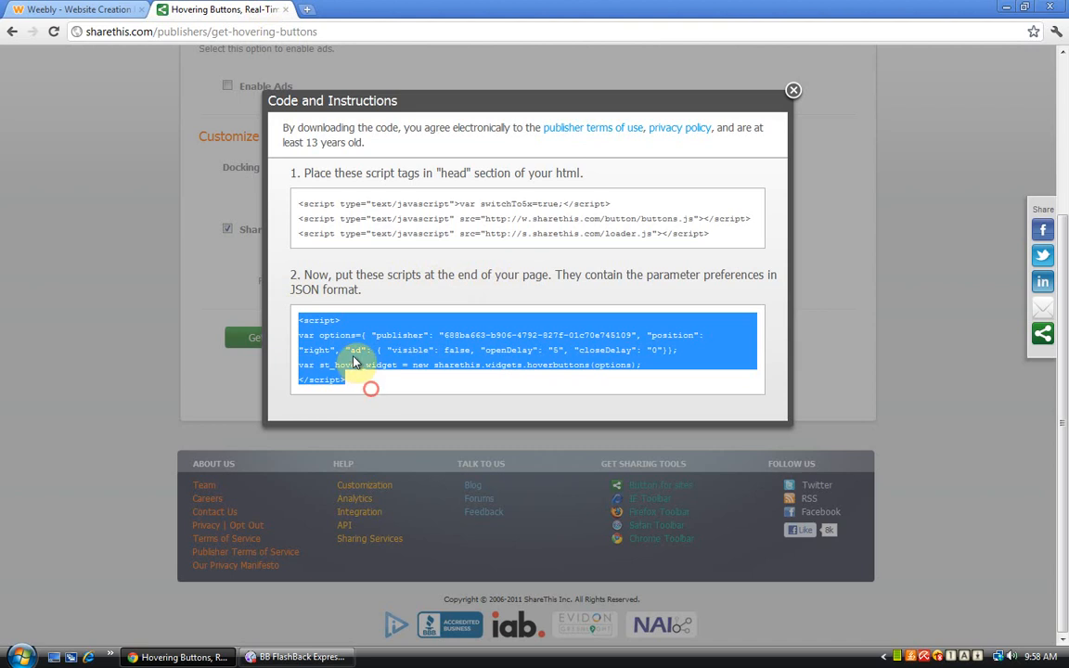
- Paste ShareThis's end-of-page script into Weebly's Footer Code and save the settings
left_click(75, 10)
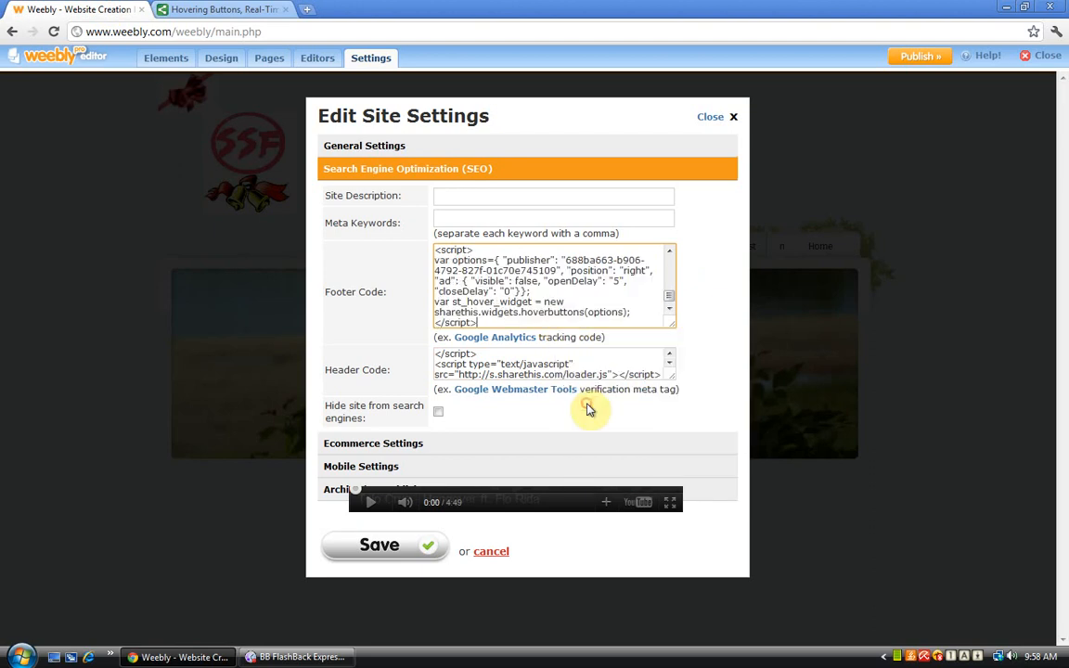
left_click(223, 9)
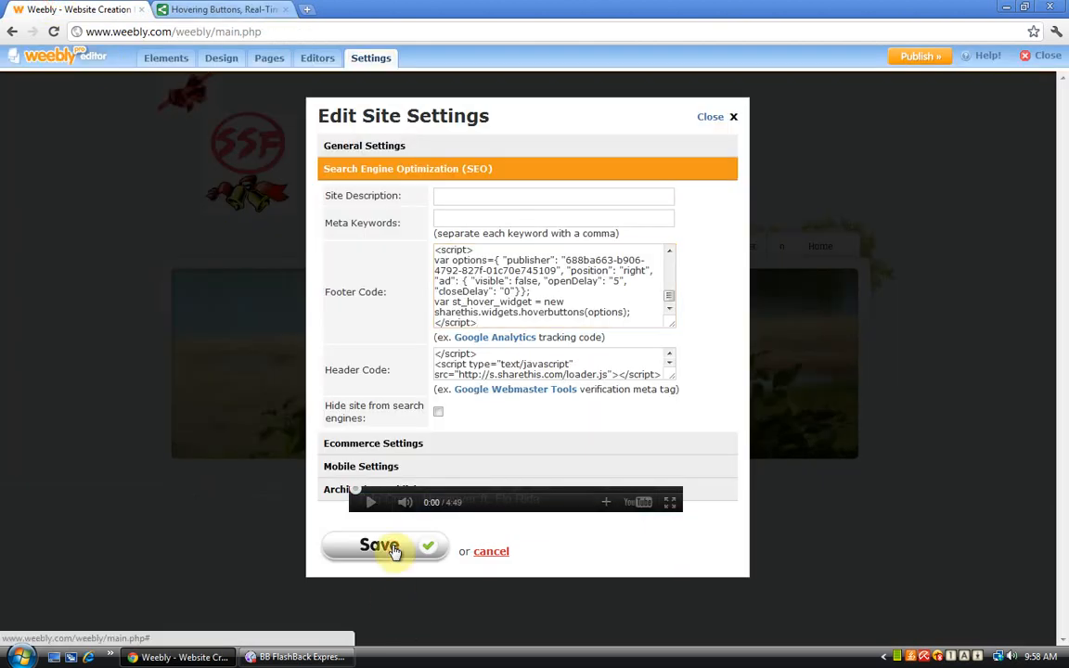
left_click(383, 546)
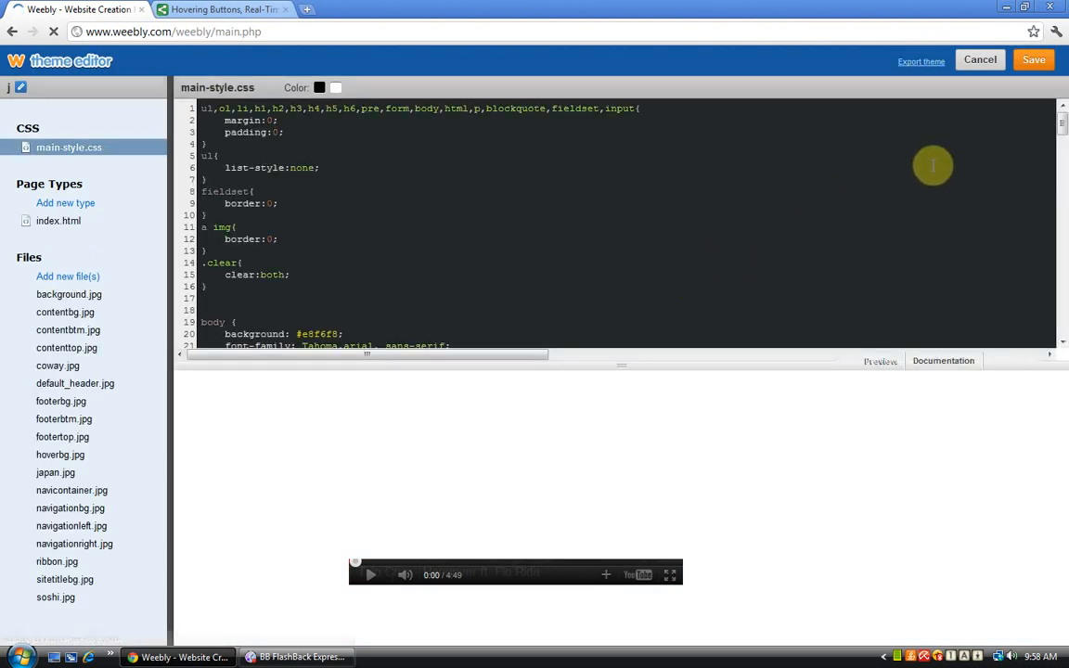
- Publish the site, test the Facebook share button, and open the live Home page
left_click(980, 59)
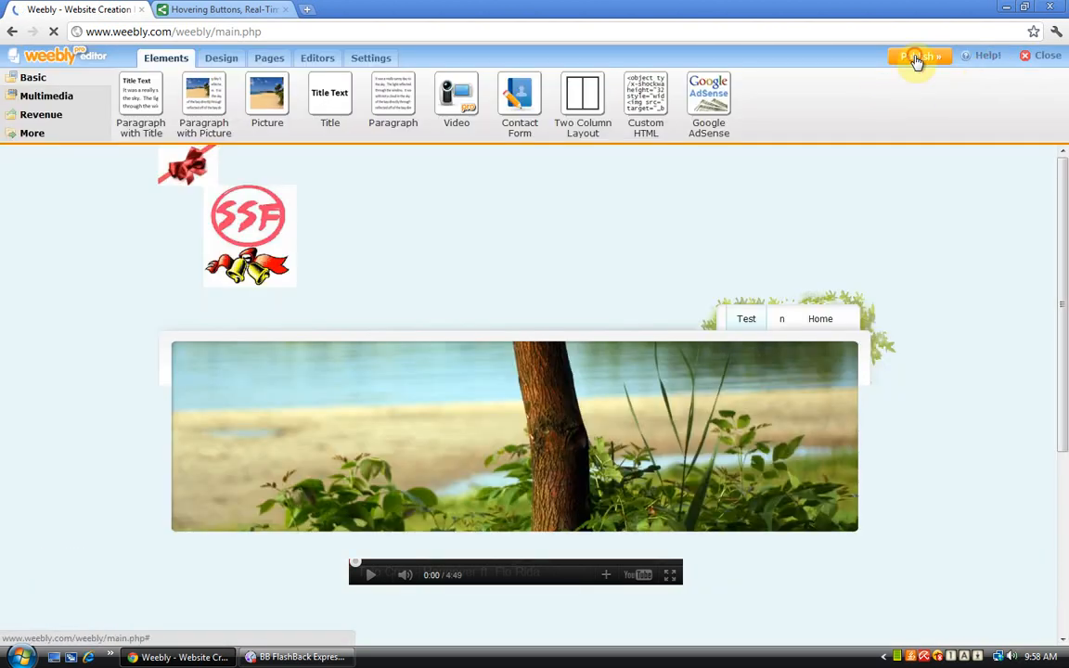
left_click(918, 55)
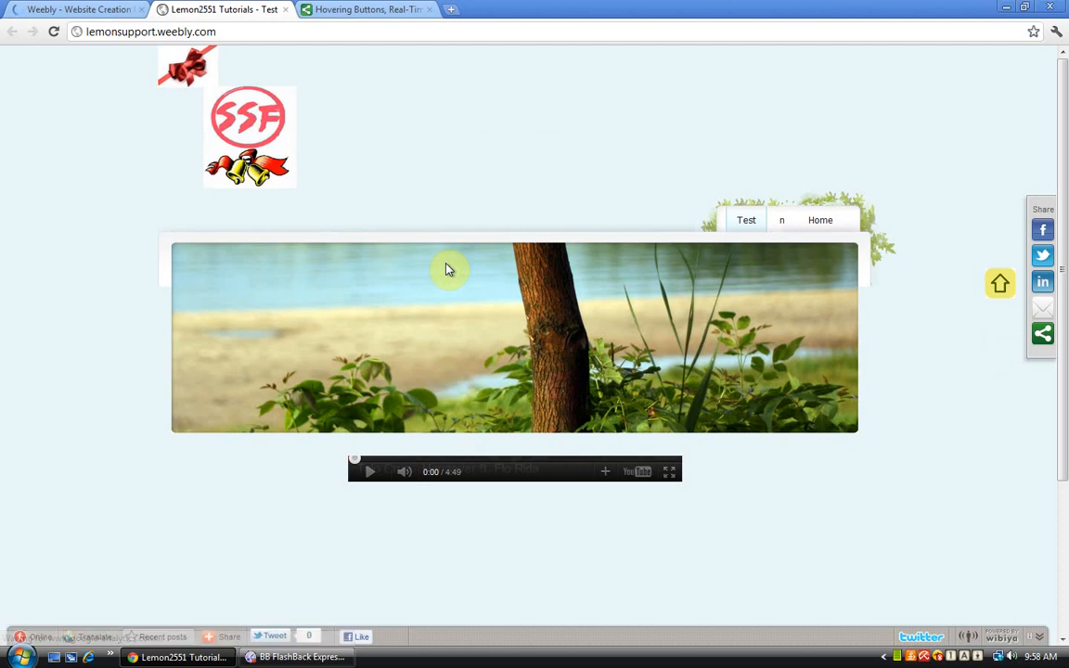
mouse_move(476, 127)
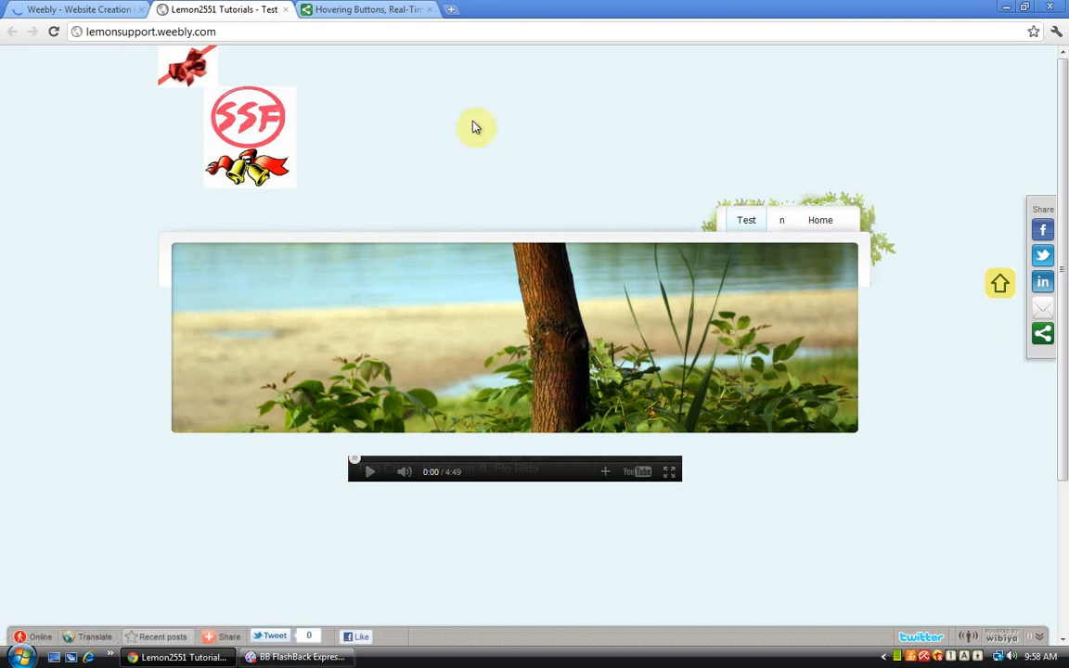
mouse_move(1023, 279)
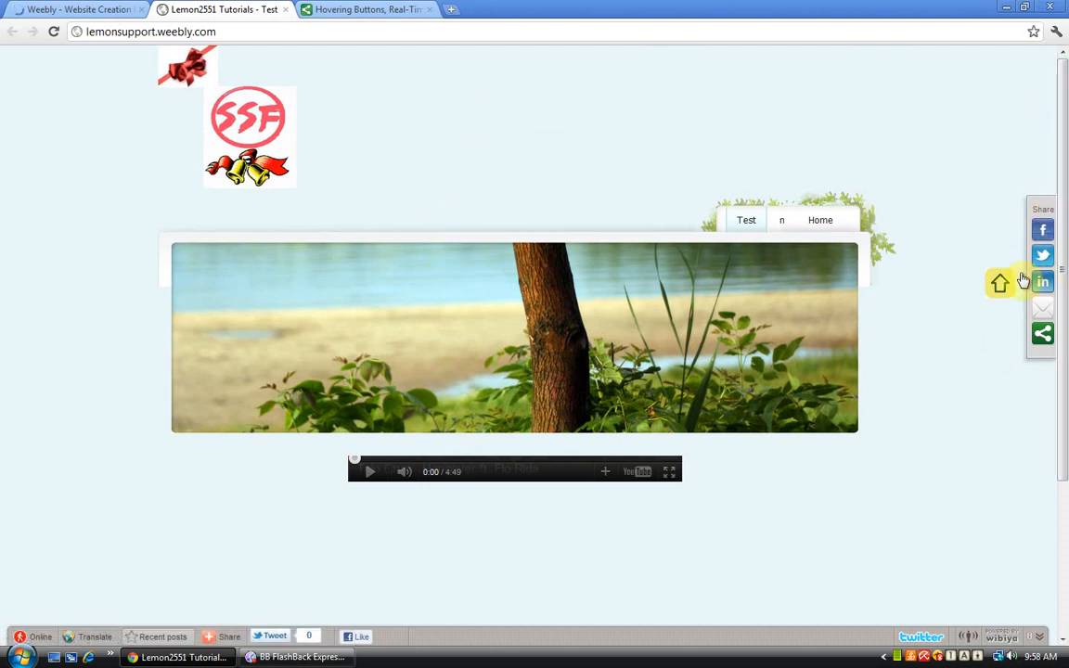
mouse_move(1021, 214)
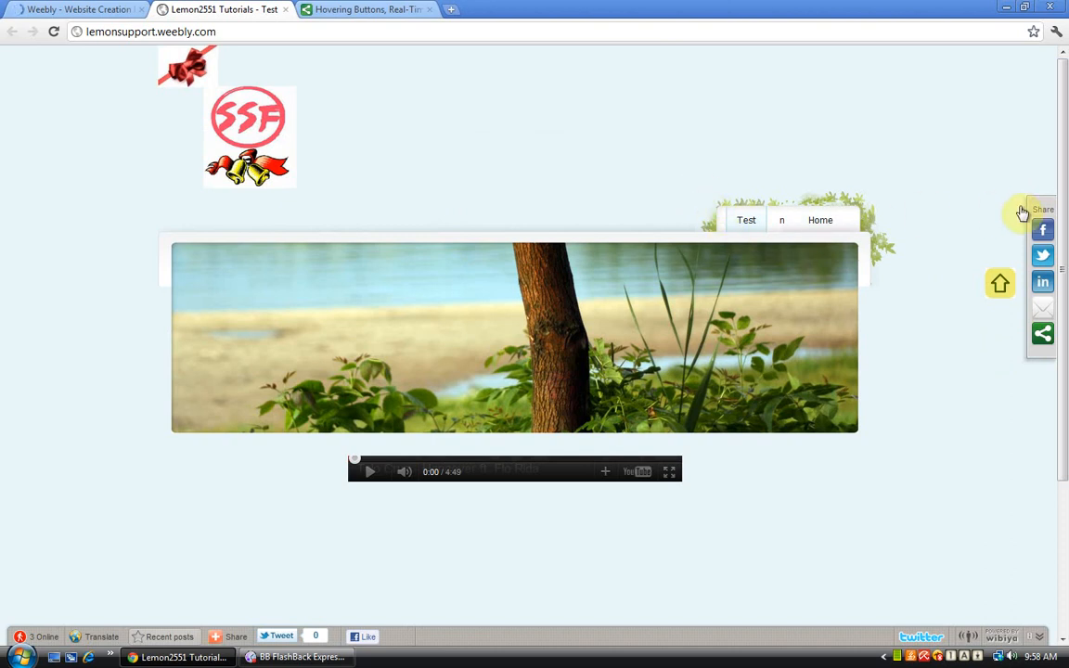
left_click(1041, 230)
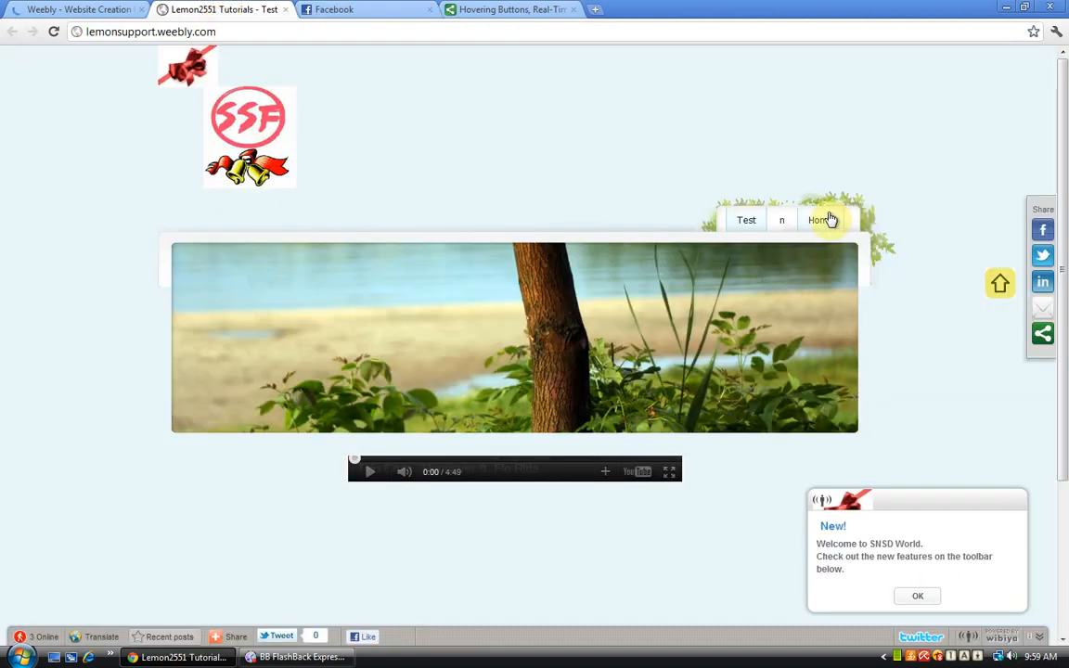
left_click(819, 220)
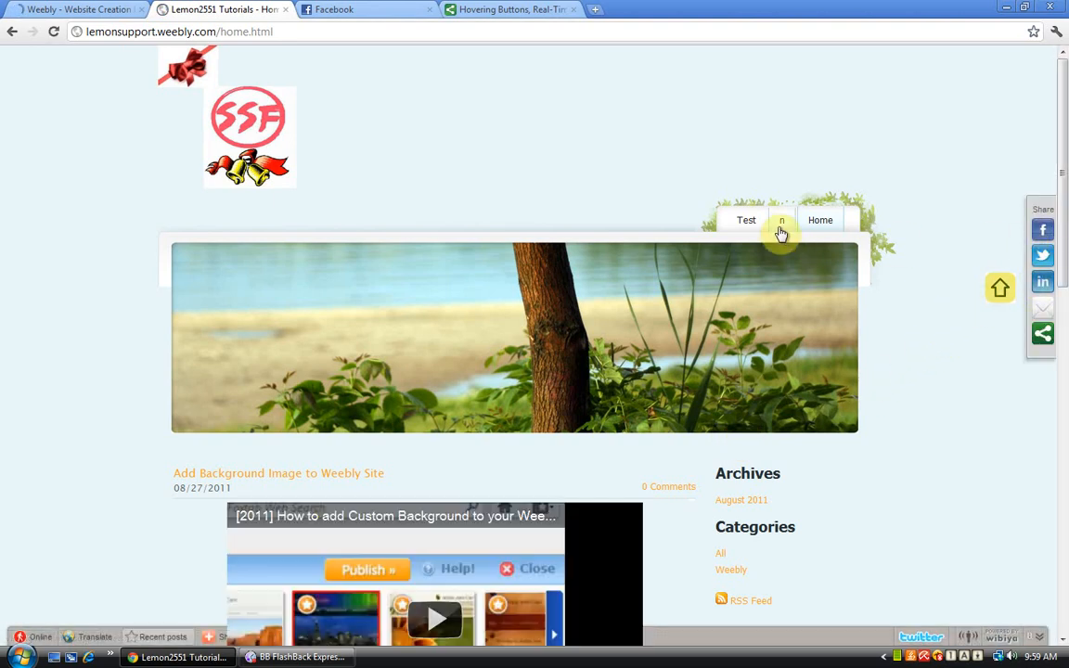
mouse_move(800, 224)
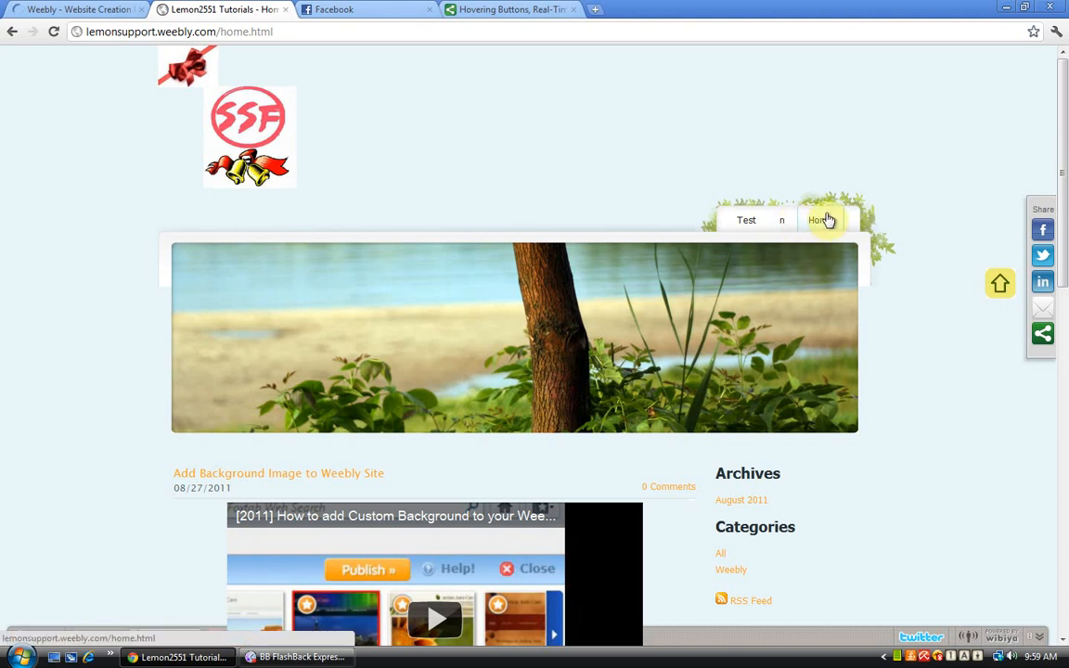
mouse_move(401, 147)
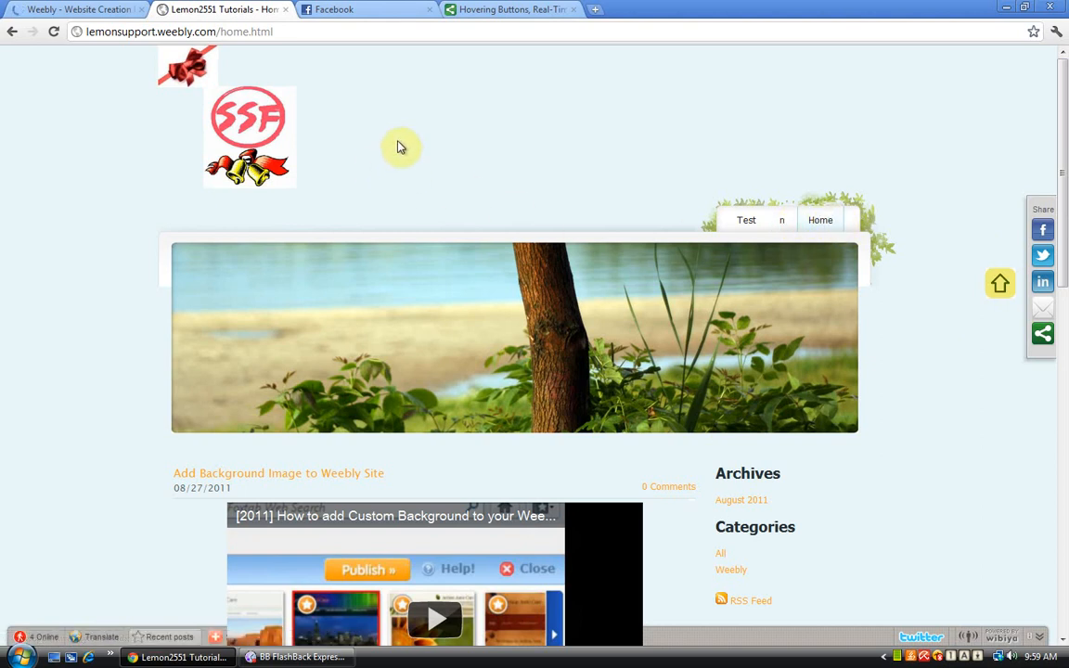